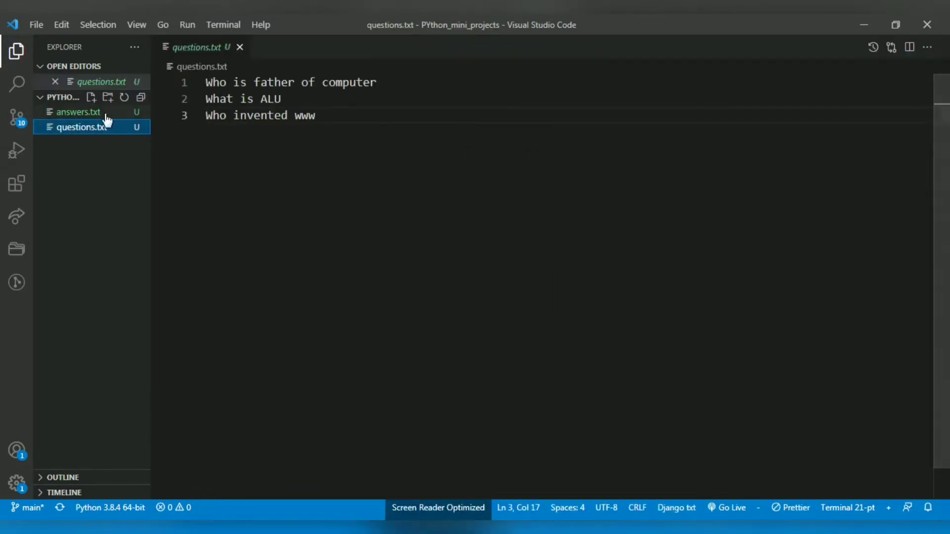
- Compare answers.txt against questions.txt, ending with answers.txt displayed
left_click(78, 111)
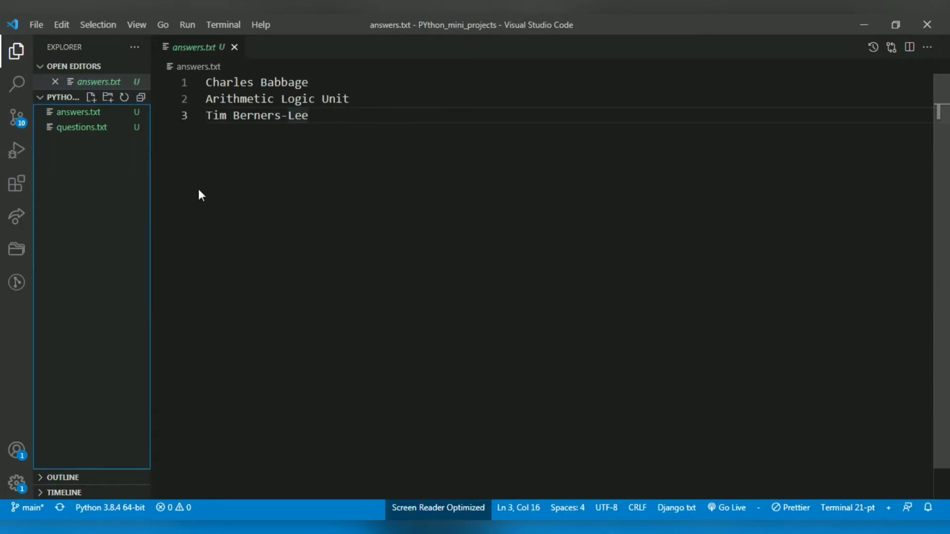
mouse_move(125, 148)
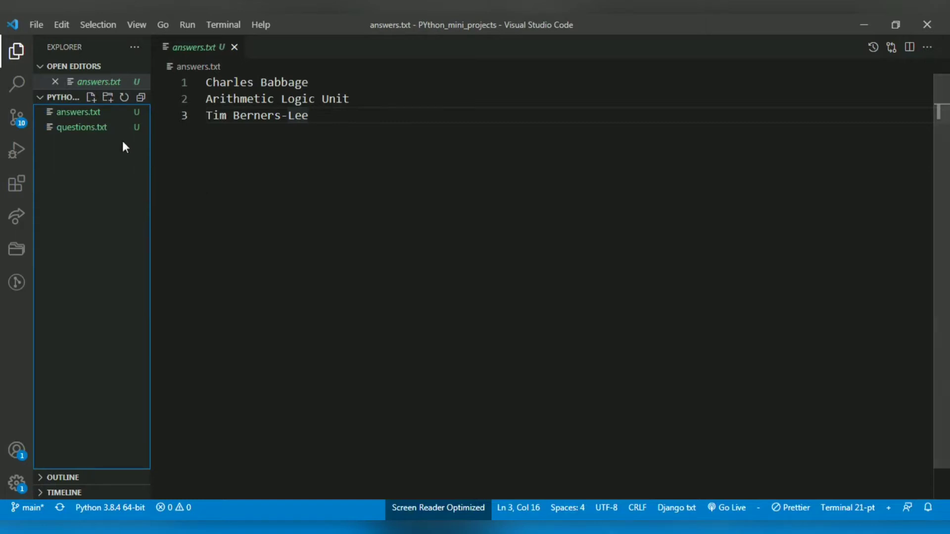
left_click(81, 127)
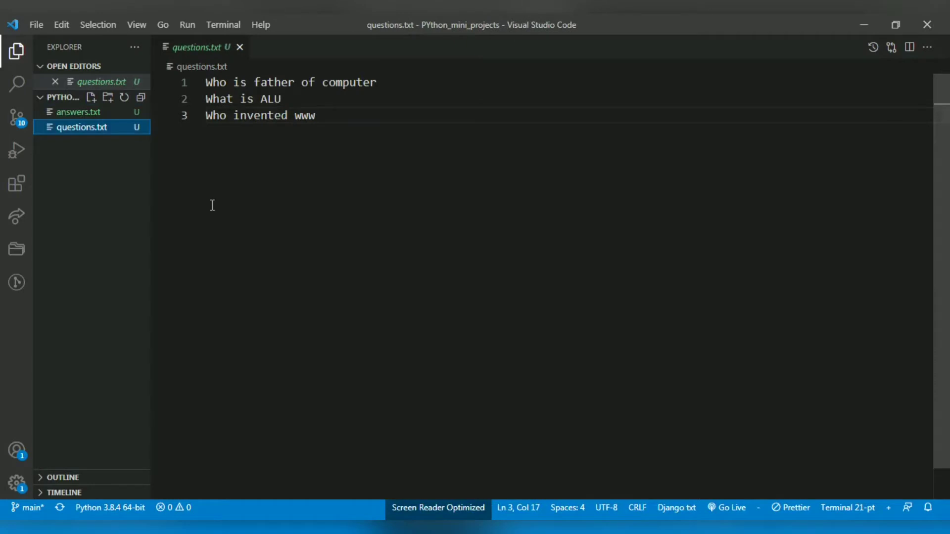
mouse_move(138, 183)
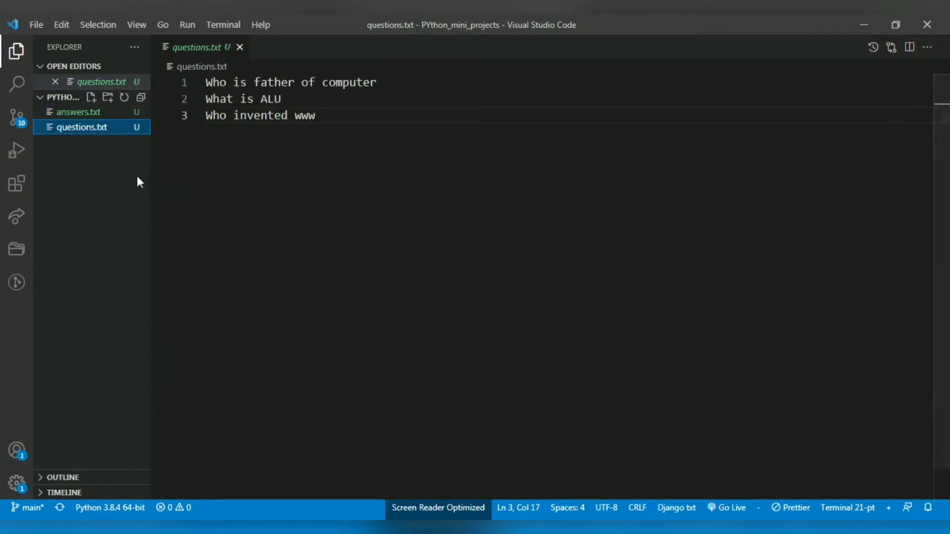
left_click(78, 112)
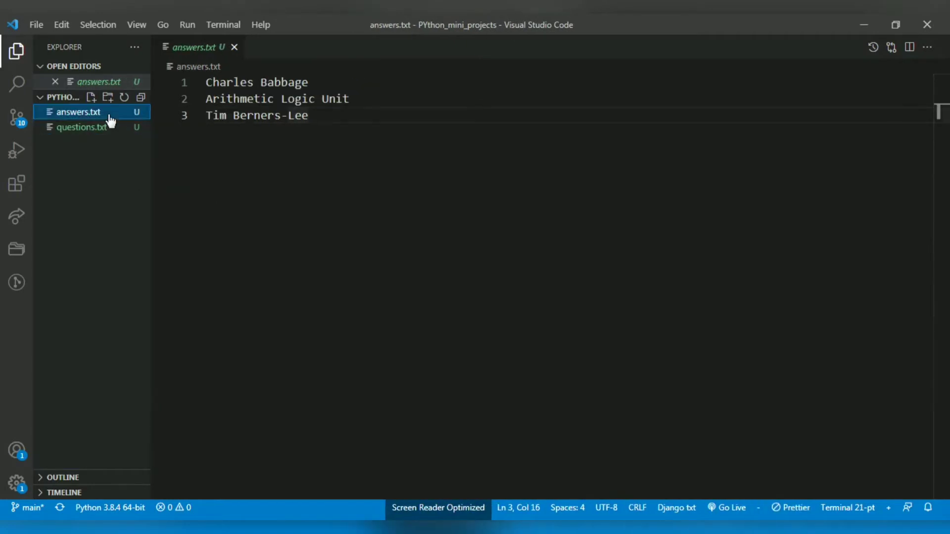
mouse_move(178, 198)
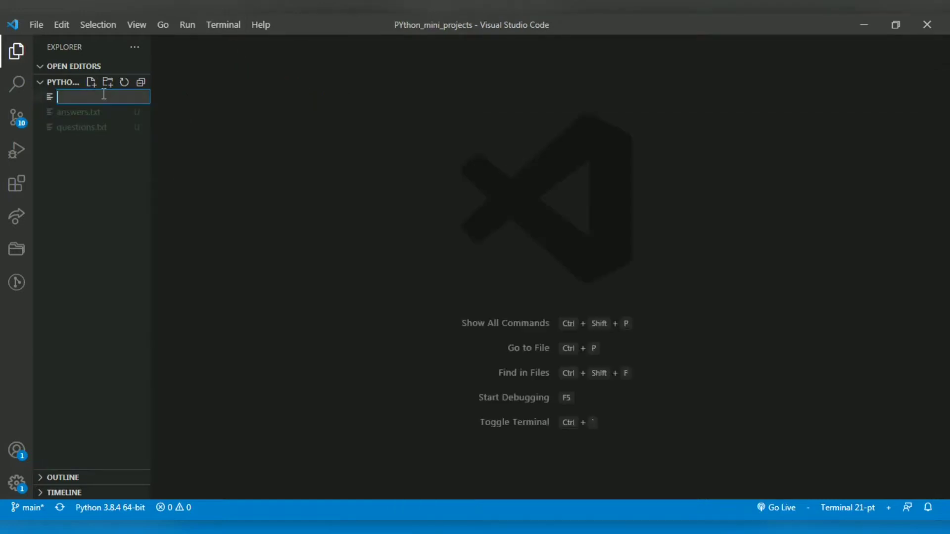
- Name the new file quiz_game2.py
type("quiz")
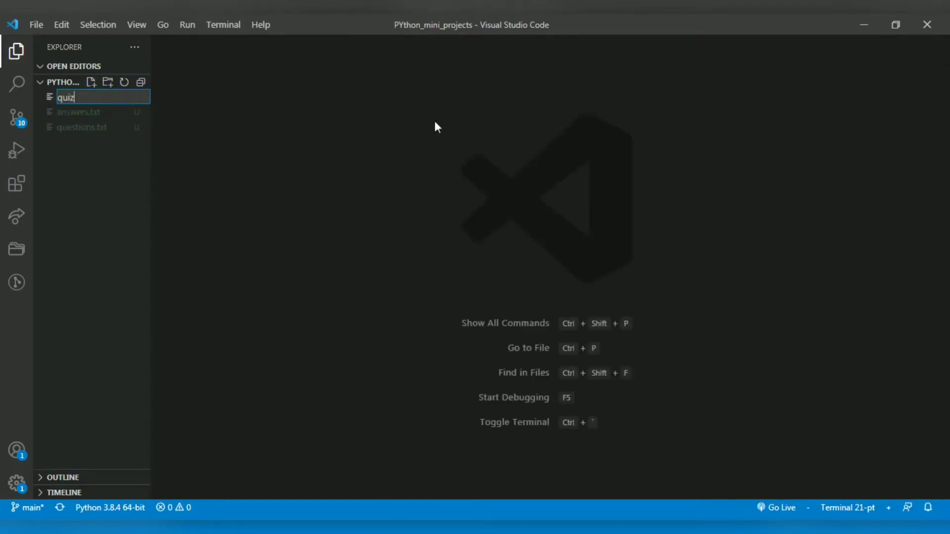
type("_game2")
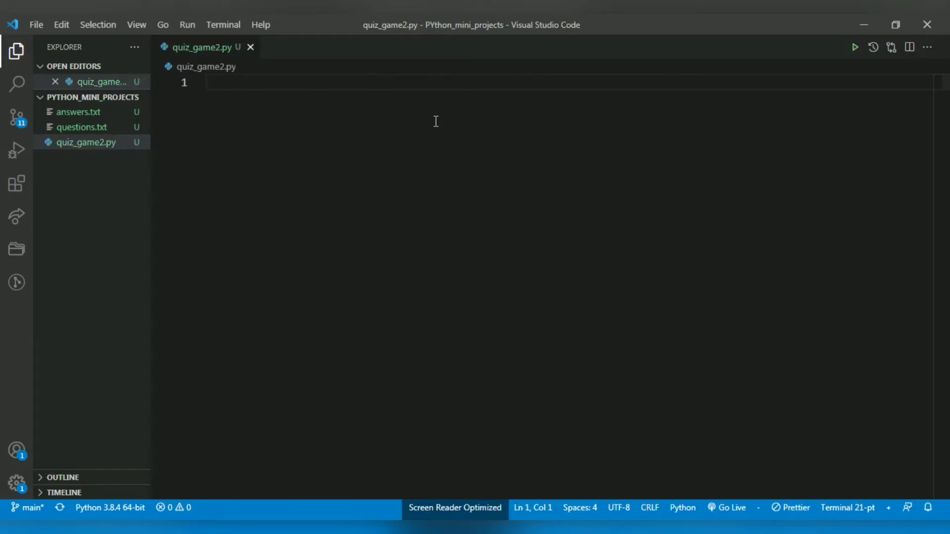
- Begin the with-statement opening 'questions.txt' in 'r' mode as quesfile
type("wit")
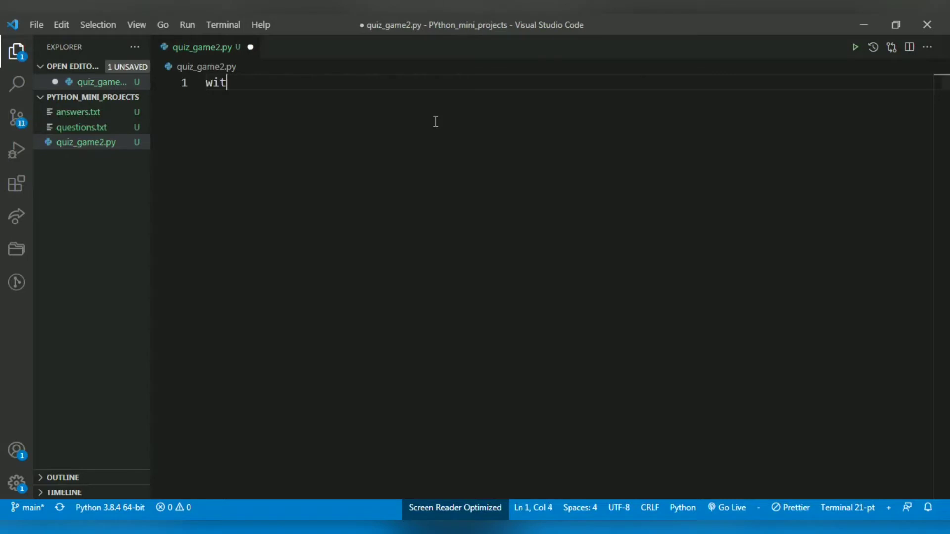
type("h")
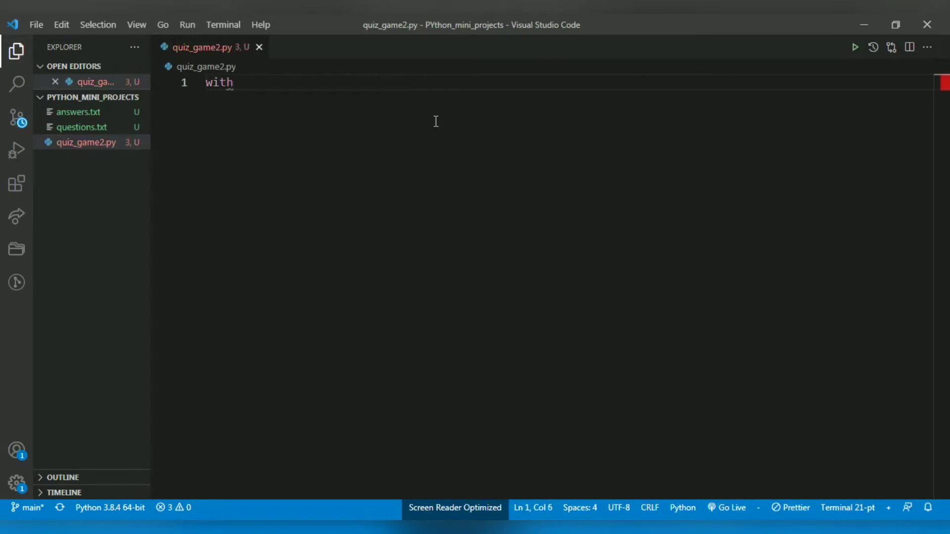
type("open")
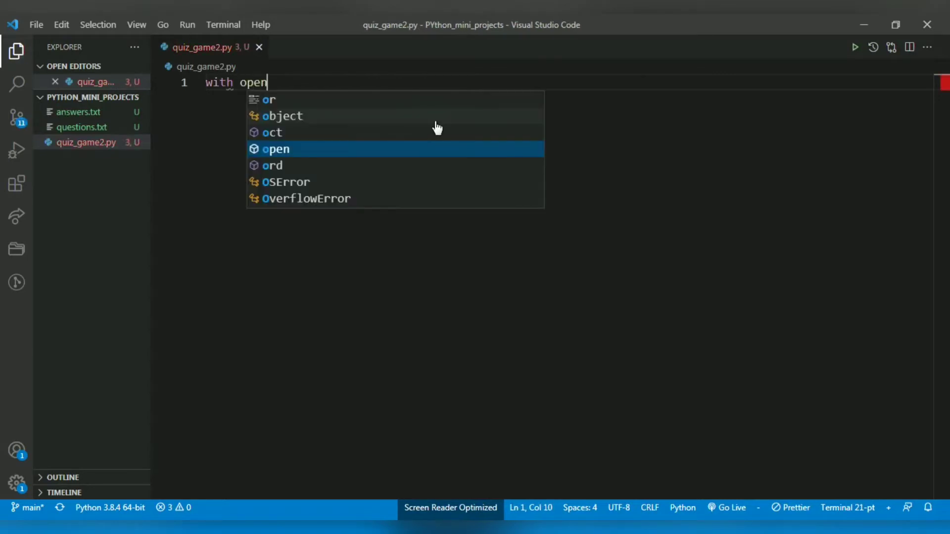
type("()")
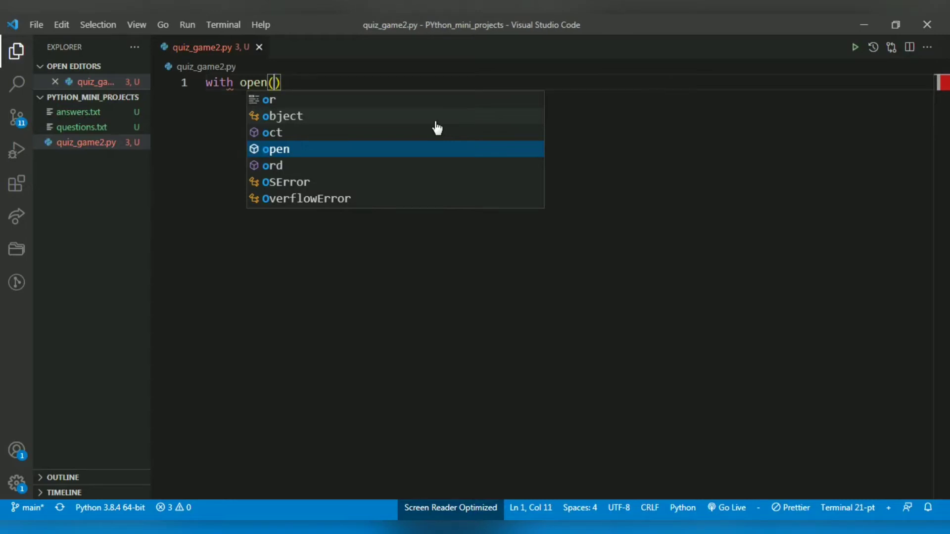
type("'")
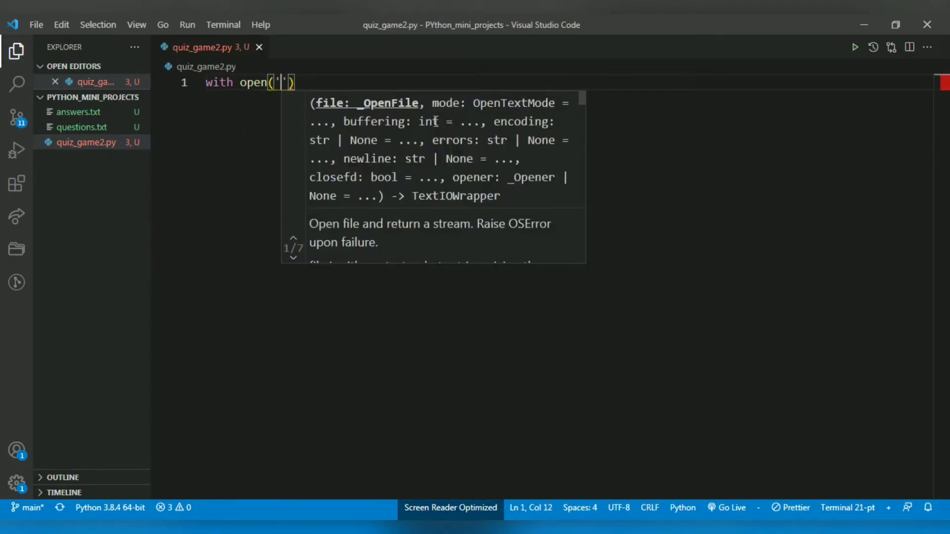
type("ques")
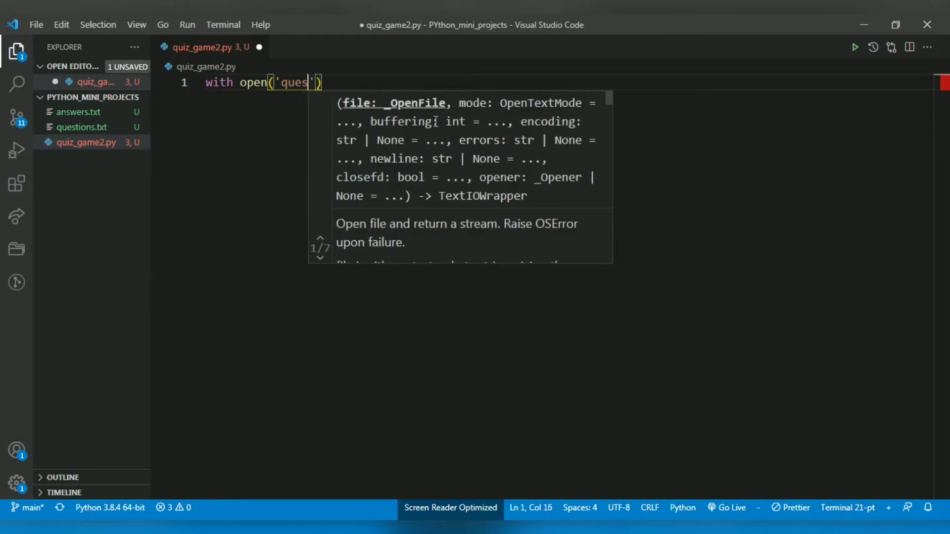
type("tions.")
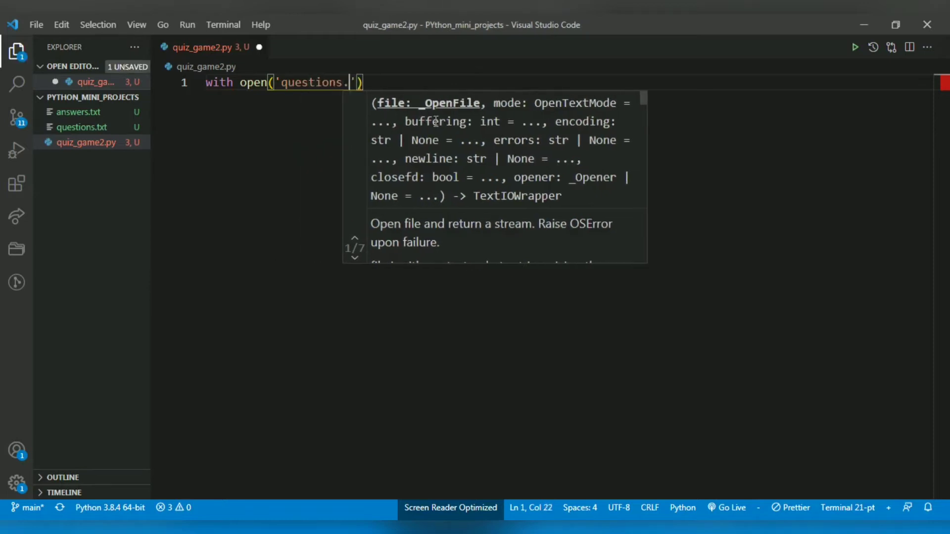
type("txt' ,")
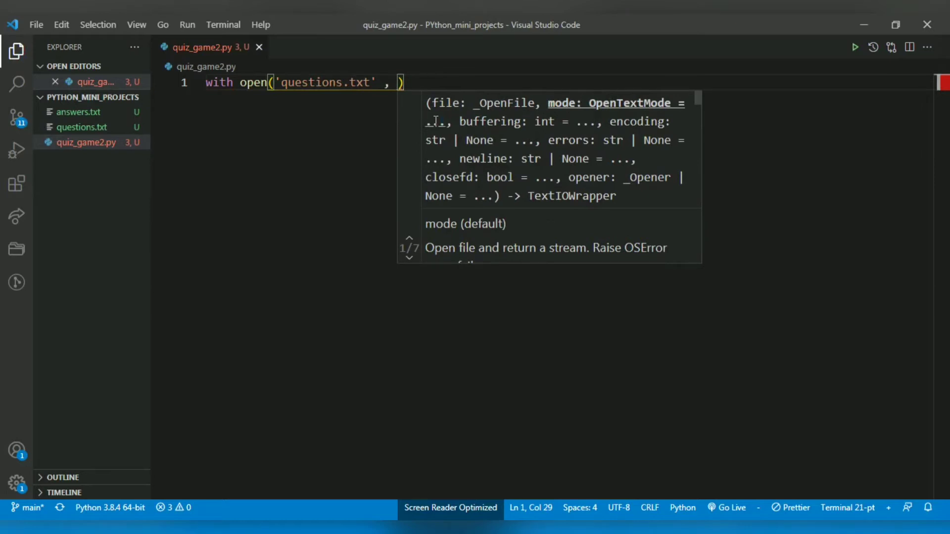
type("'r'")
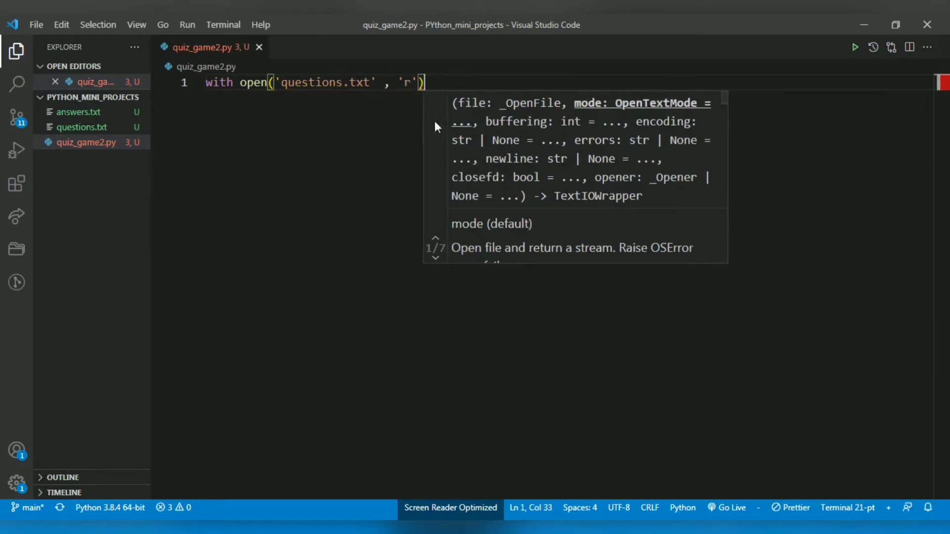
type("as")
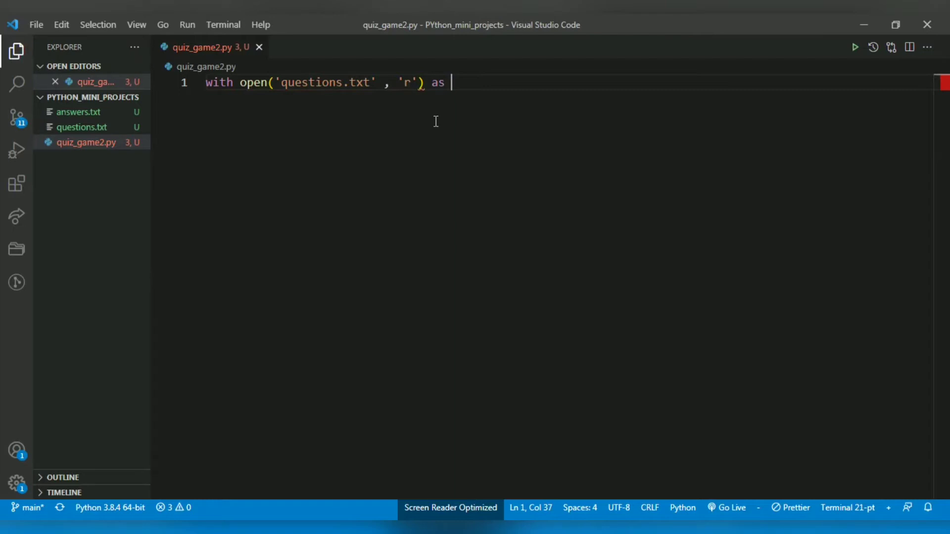
type("quw")
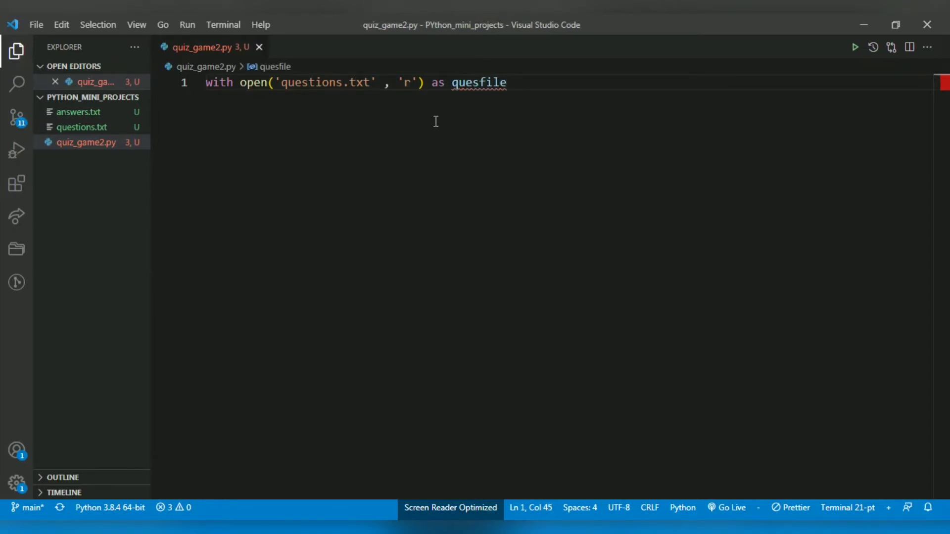
- Add open('answers.txt', 'r') as ansfile to finish the with line
type(", open(:")
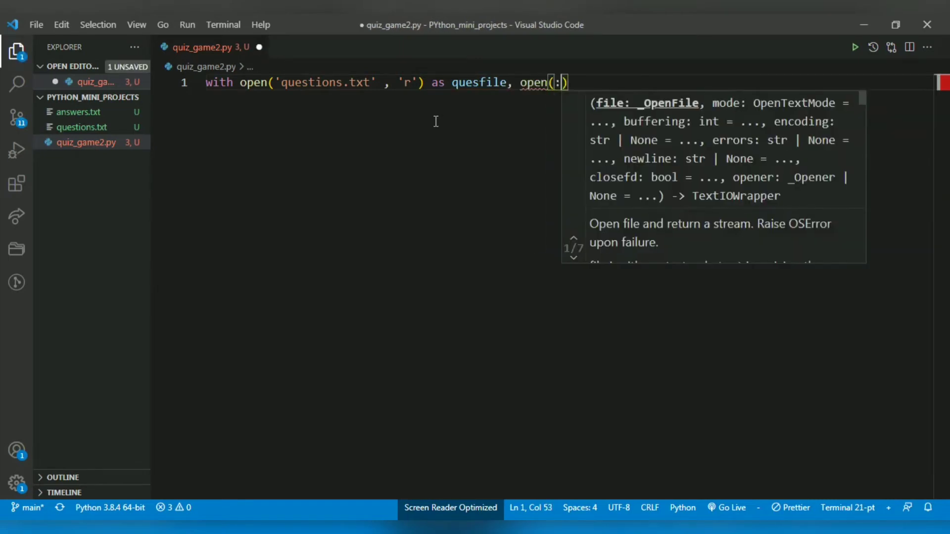
type("'ans")
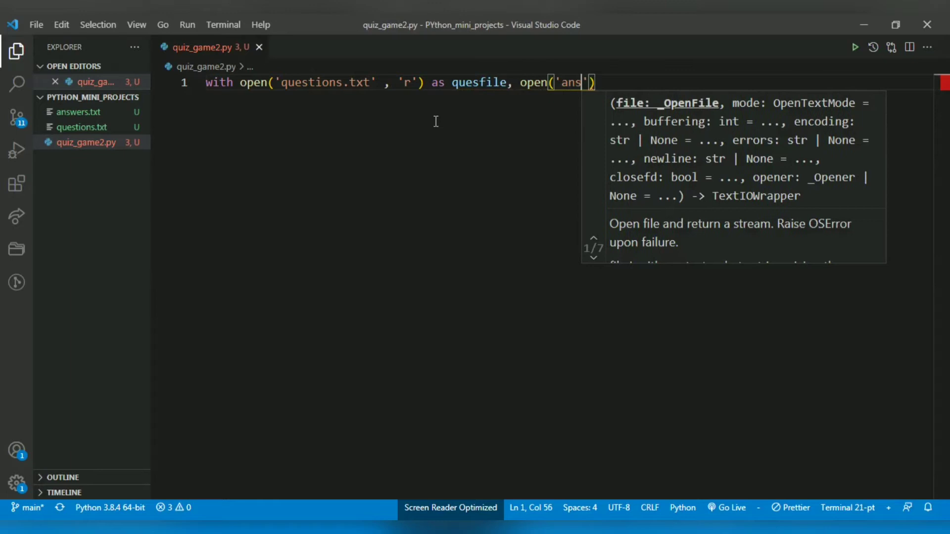
type("wers.tx")
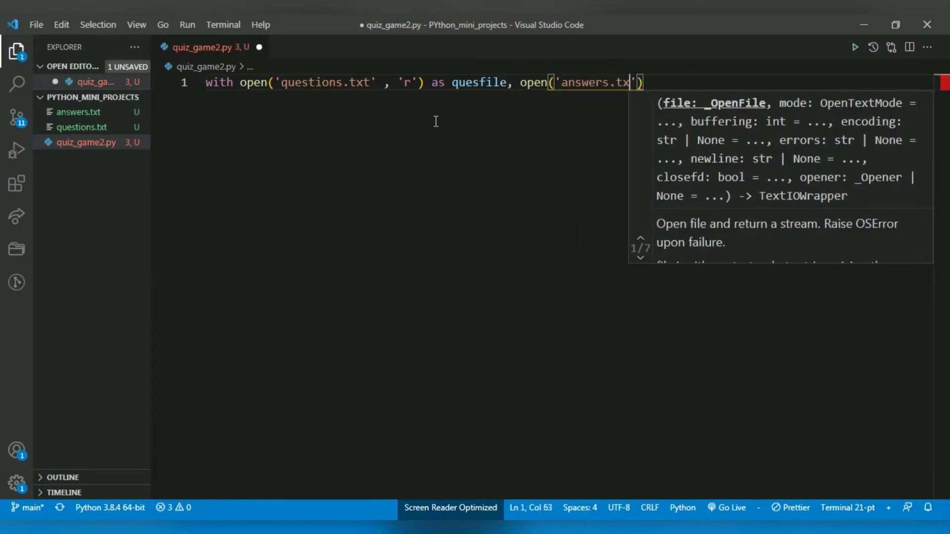
type(",")
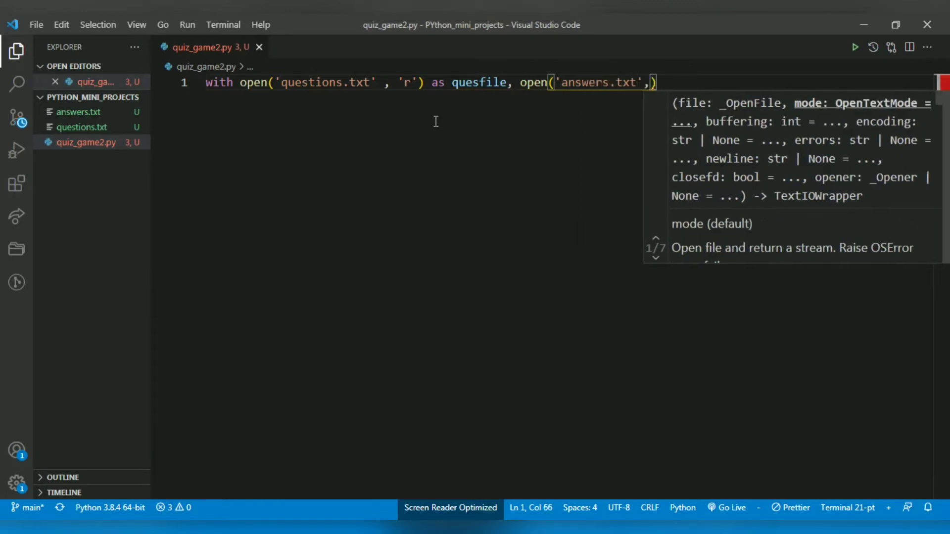
type("'r'")
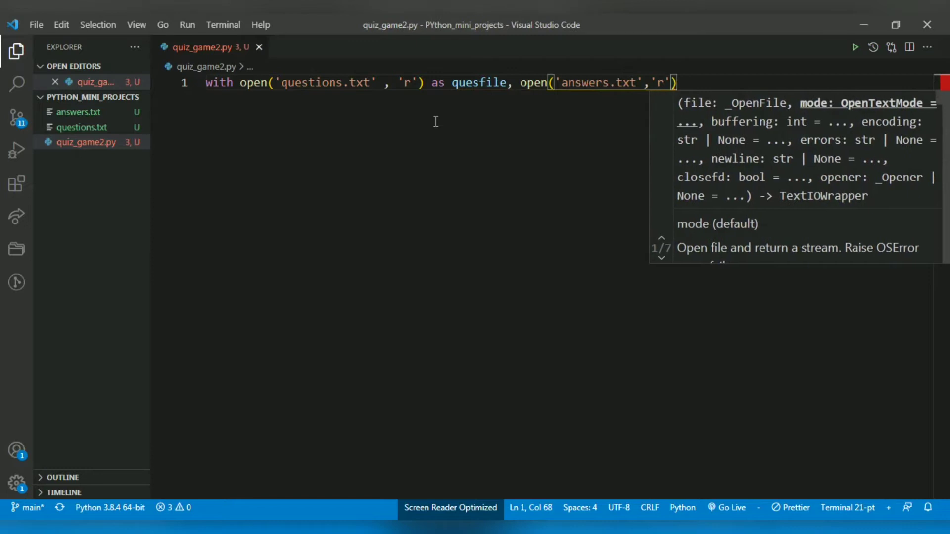
type("as")
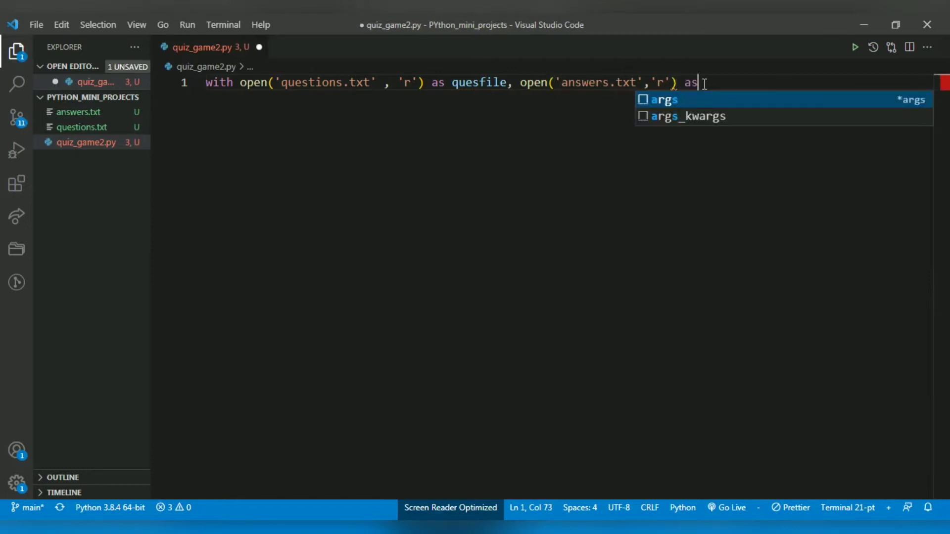
type("ans")
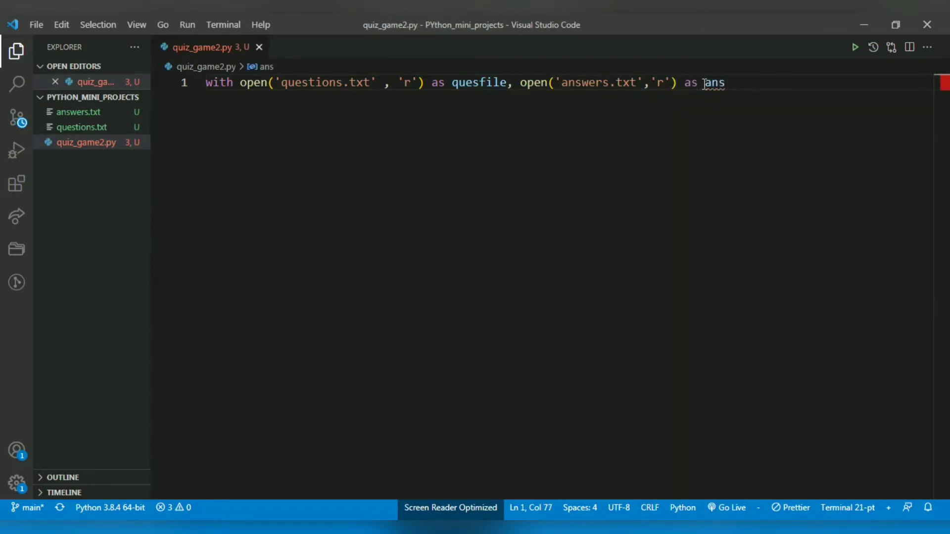
type("file")
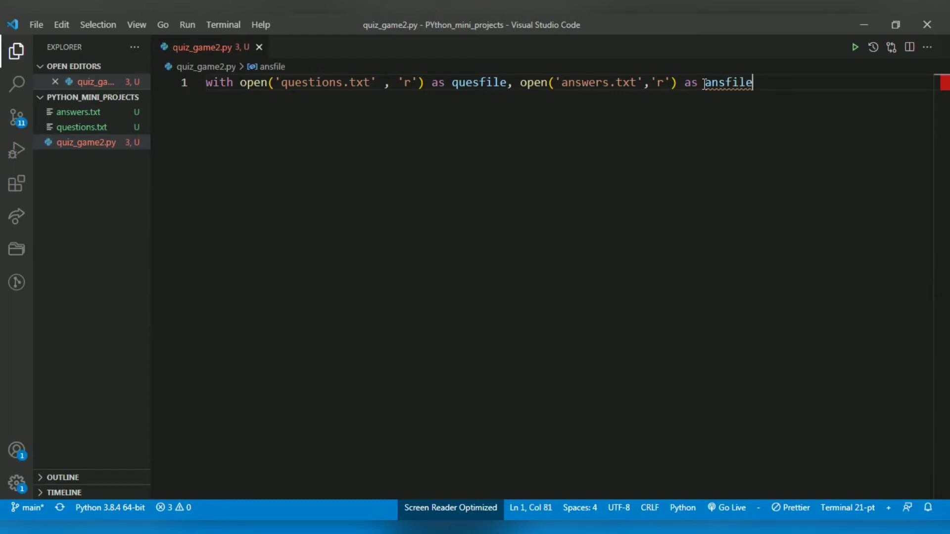
key("Enter")
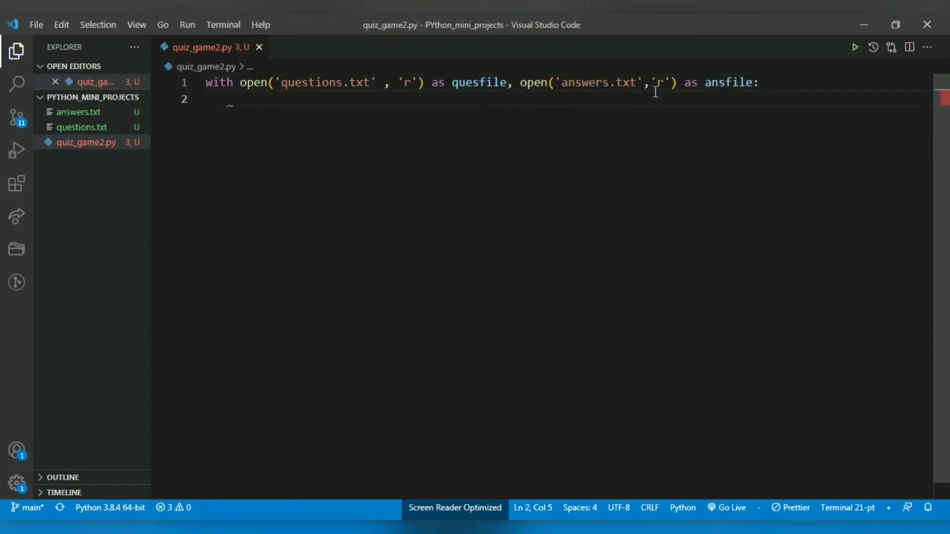
double_click(357, 82)
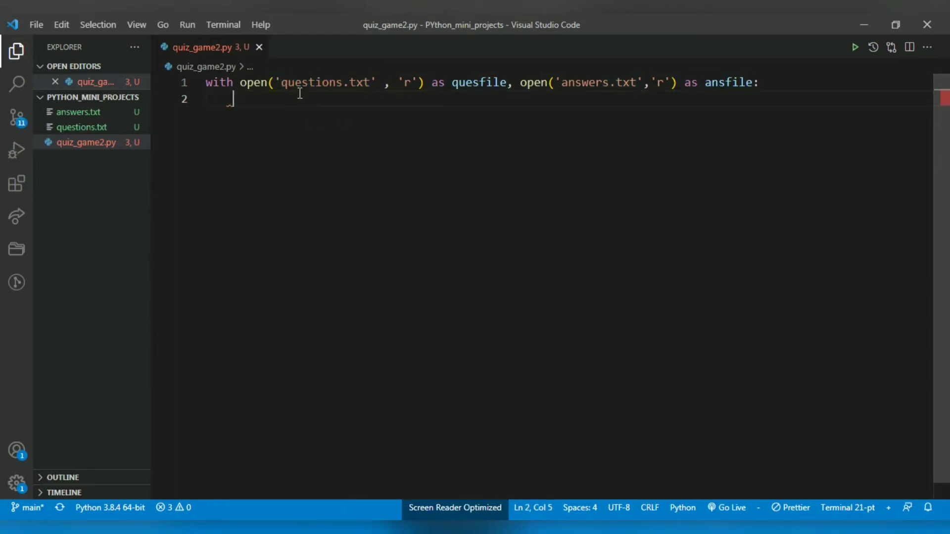
double_click(348, 82)
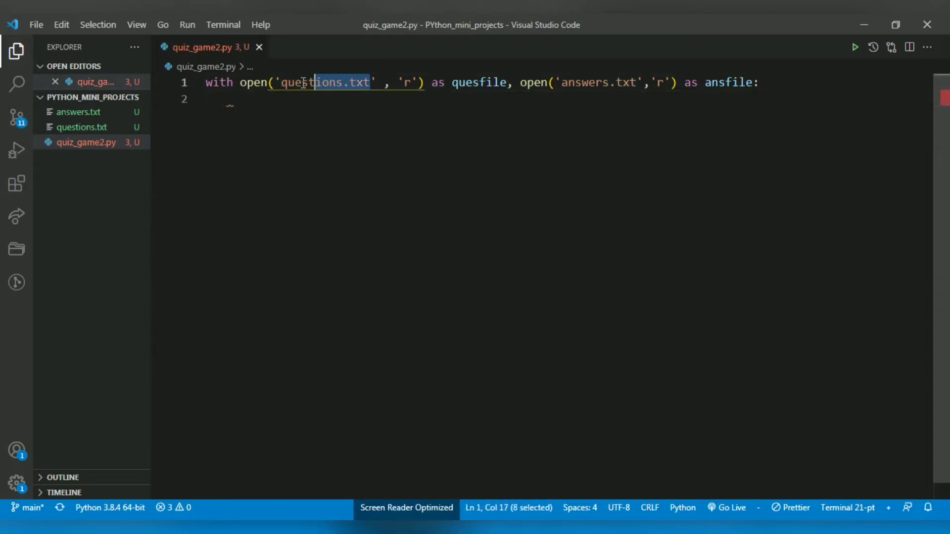
left_click(273, 82)
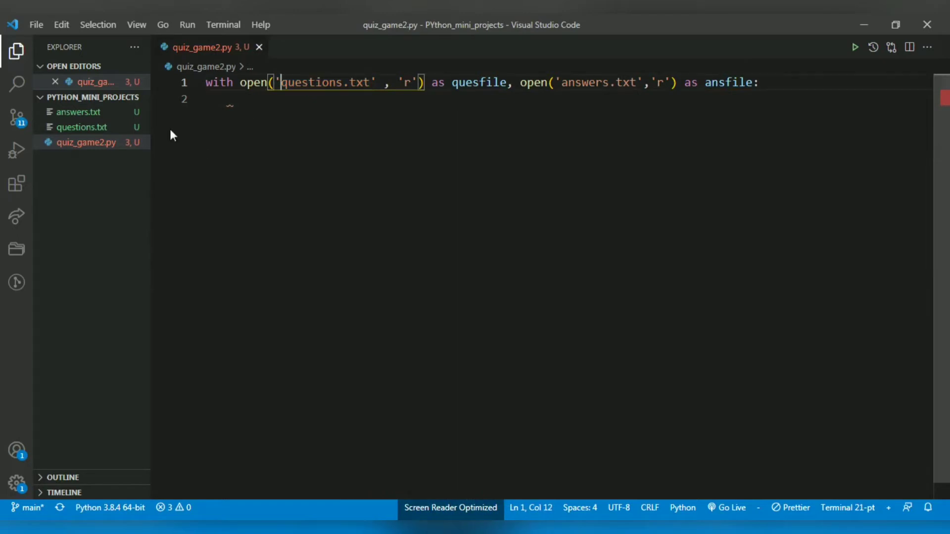
mouse_move(368, 89)
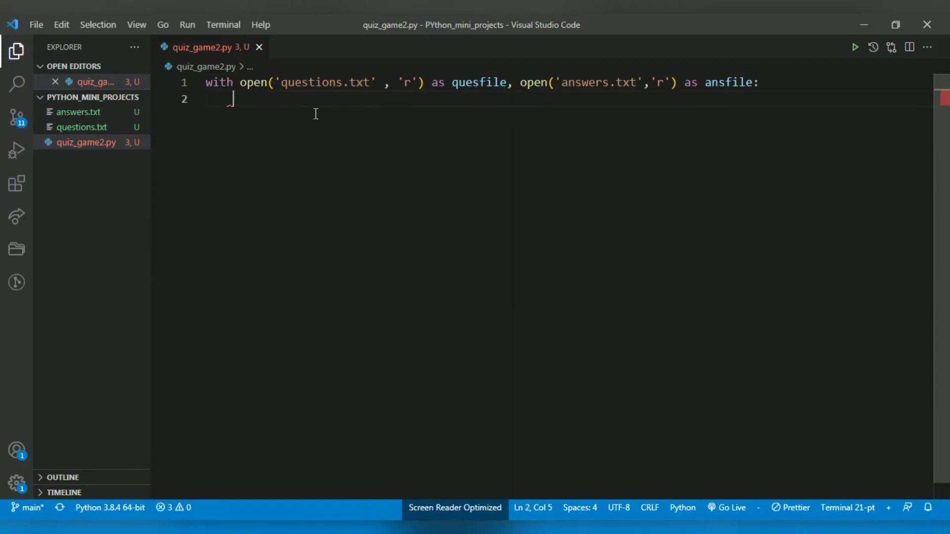
mouse_move(338, 125)
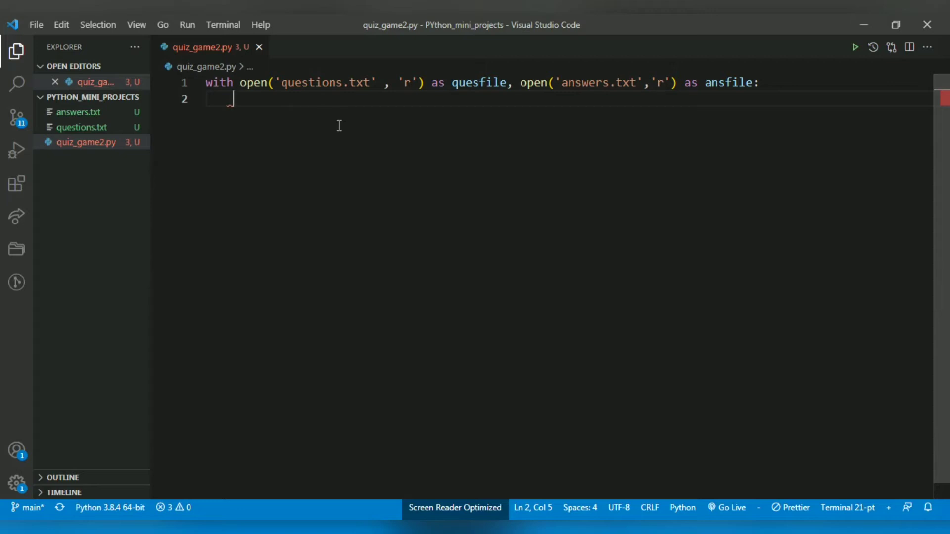
- Write questions = [question.strip() for question in quesfile.readlines()] on line 2
type("questions")
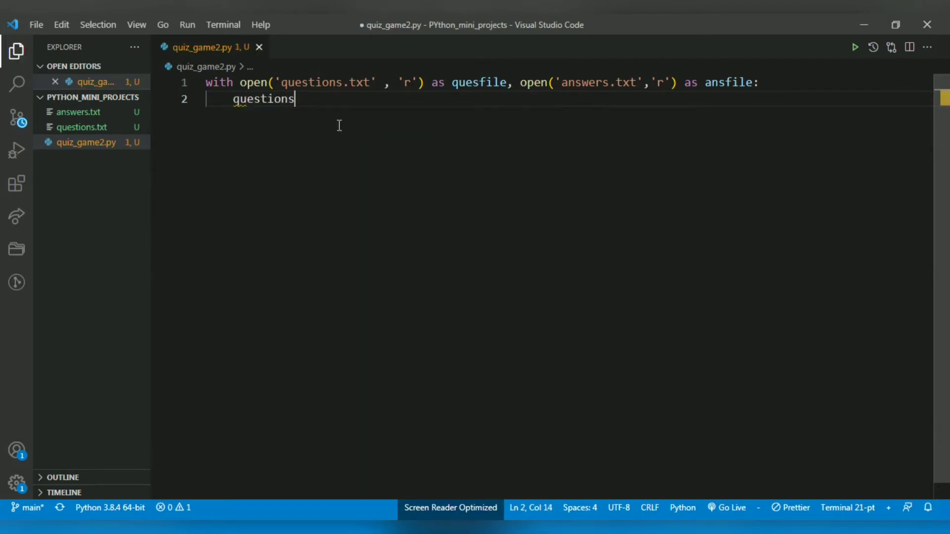
type("=")
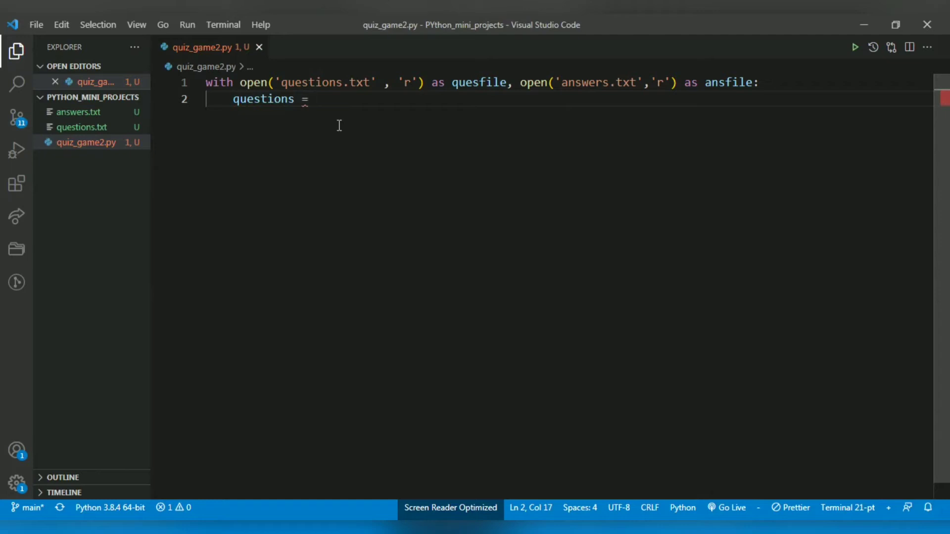
type("[question.")
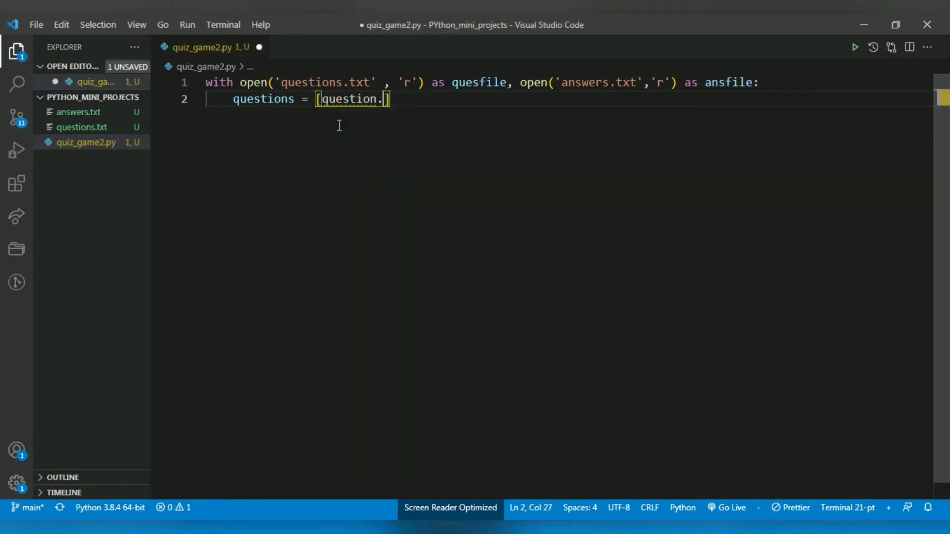
type("strip")
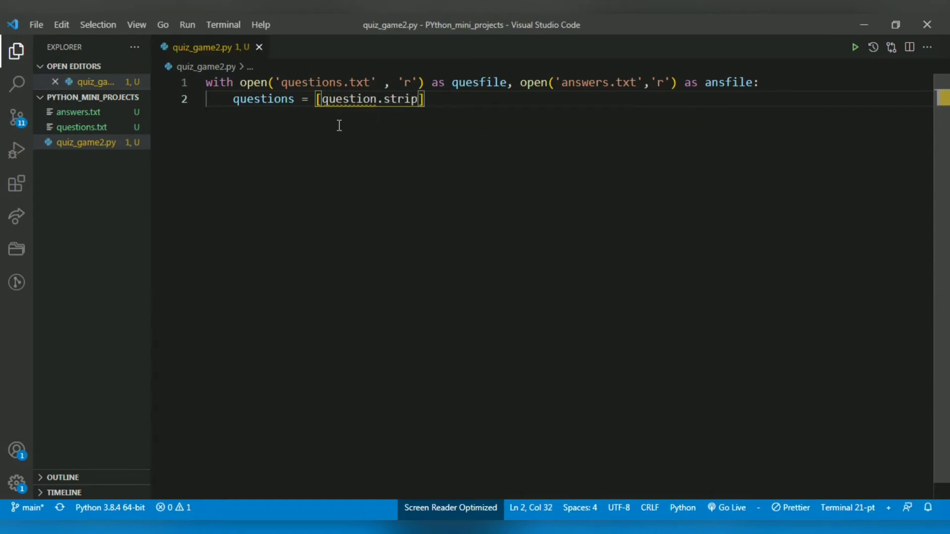
type("() f")
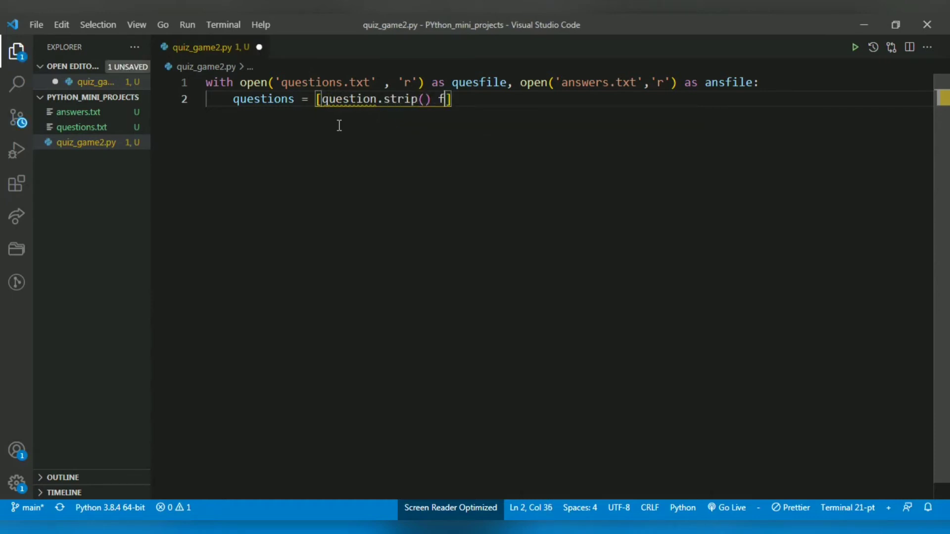
type("or question in")
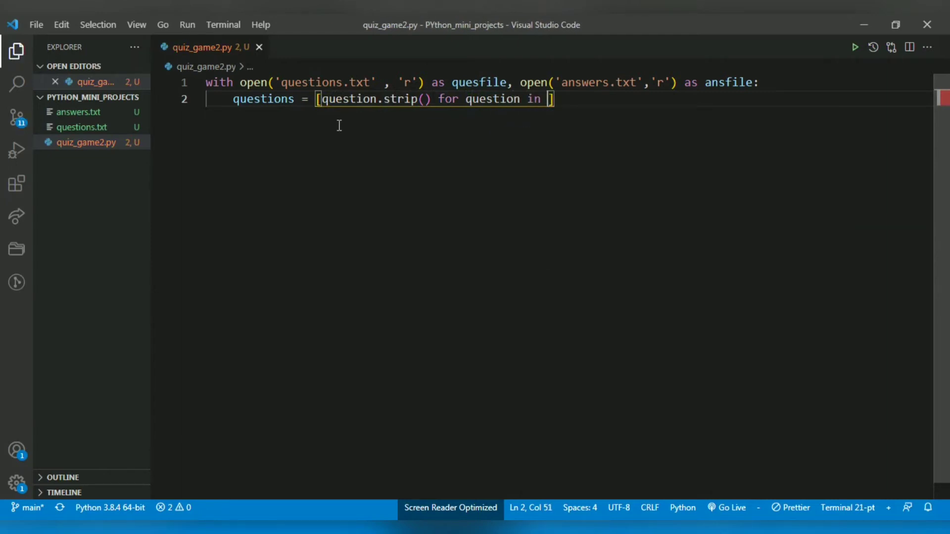
type("quesfile")
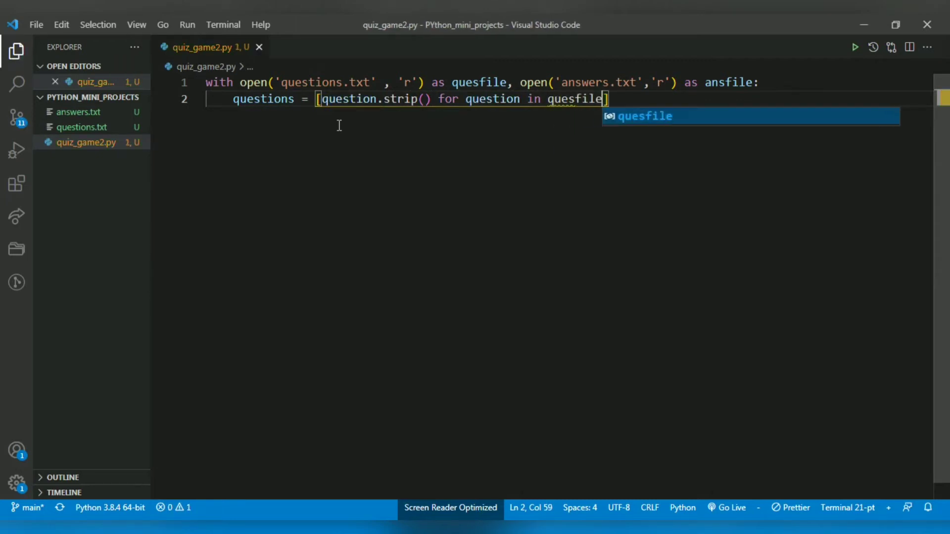
type(".ra")
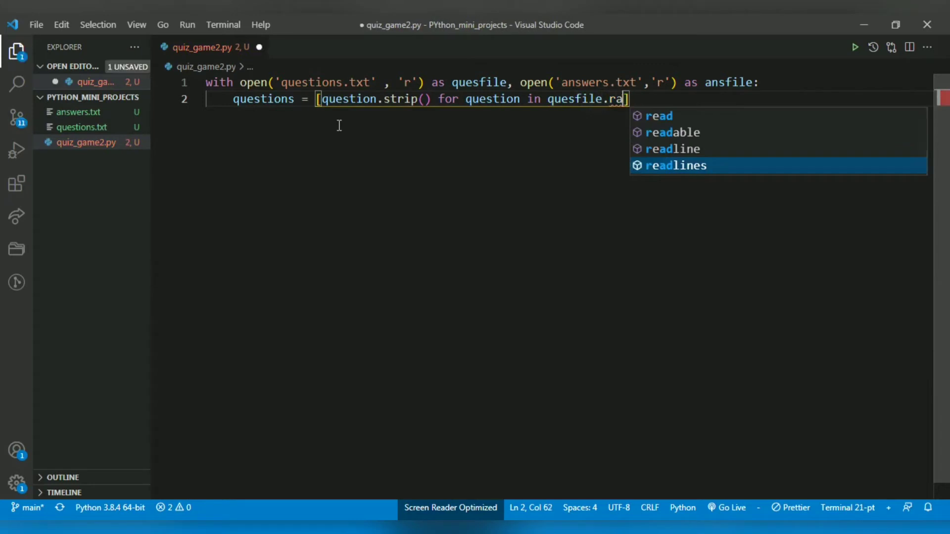
type("adlines(")
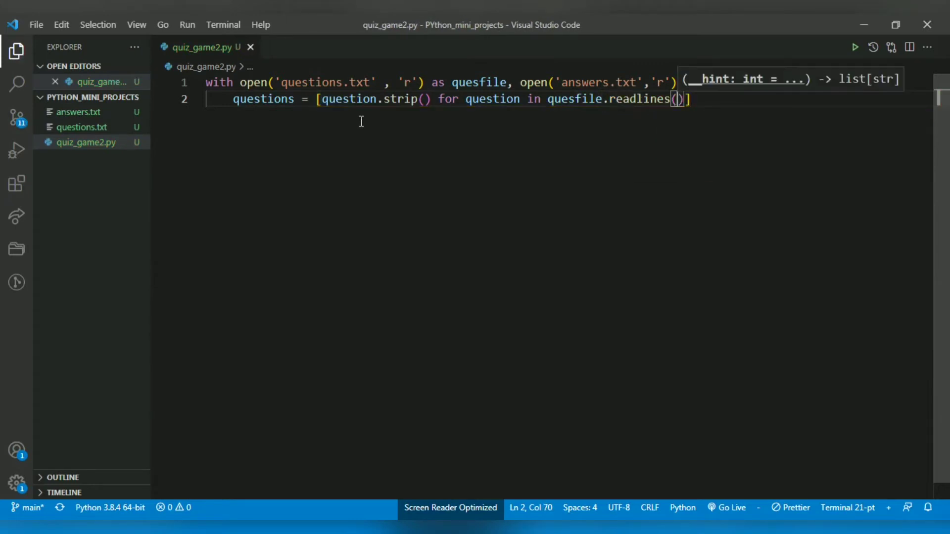
type("as ansfile:")
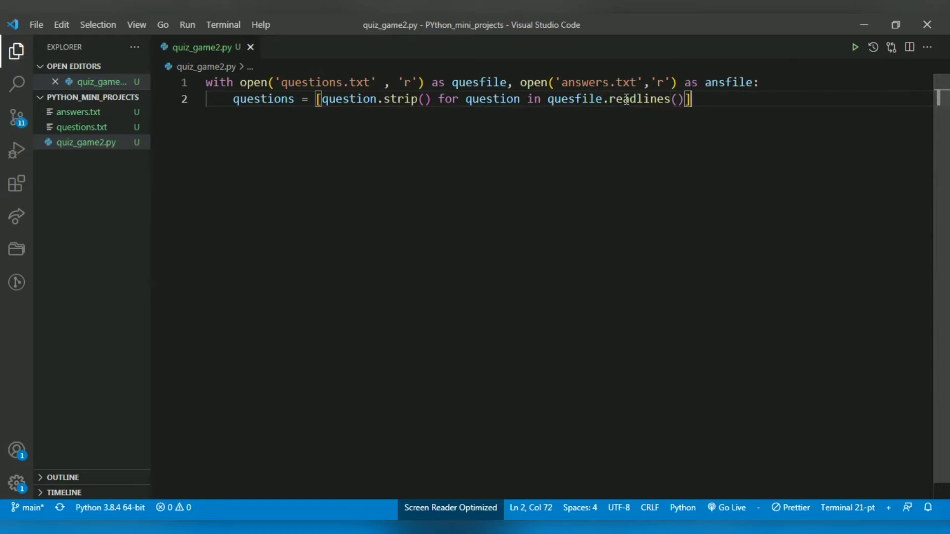
left_click(672, 99)
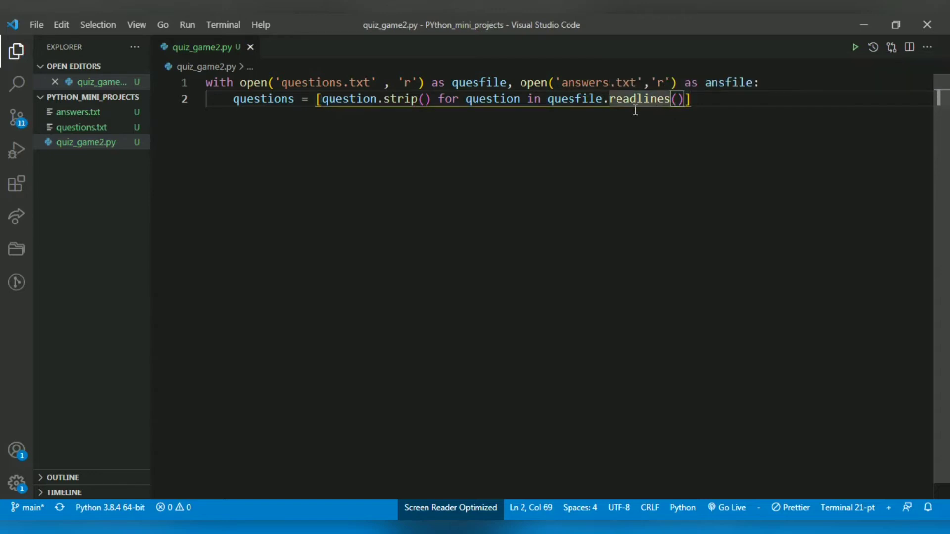
double_click(491, 99)
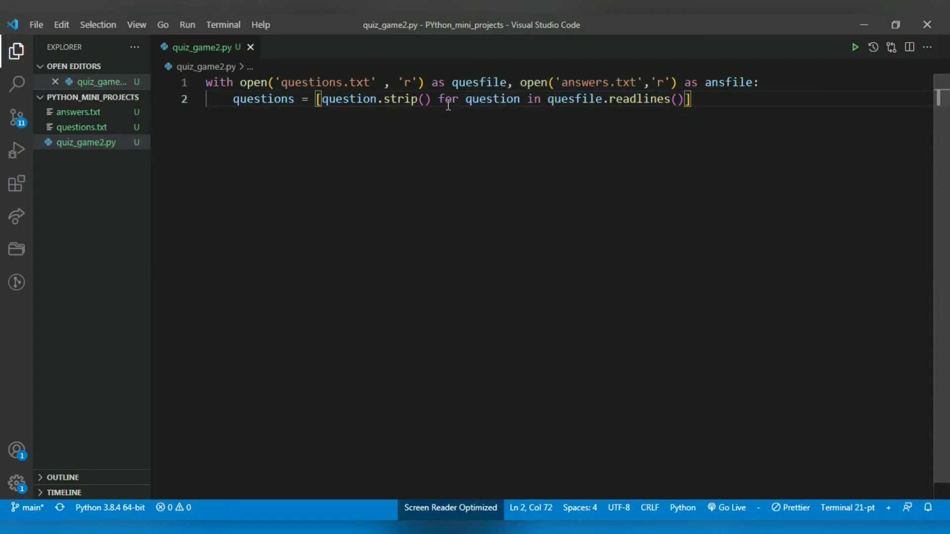
left_click(321, 99)
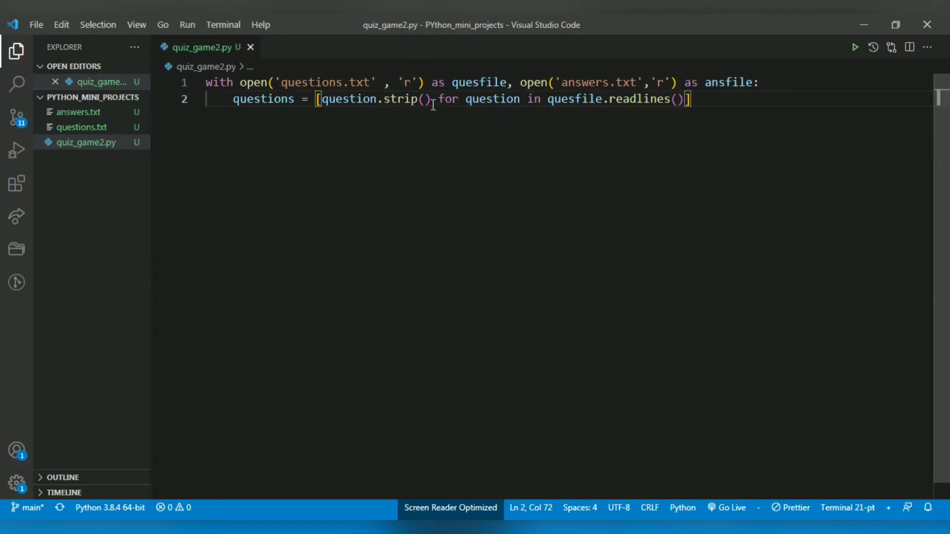
mouse_move(435, 103)
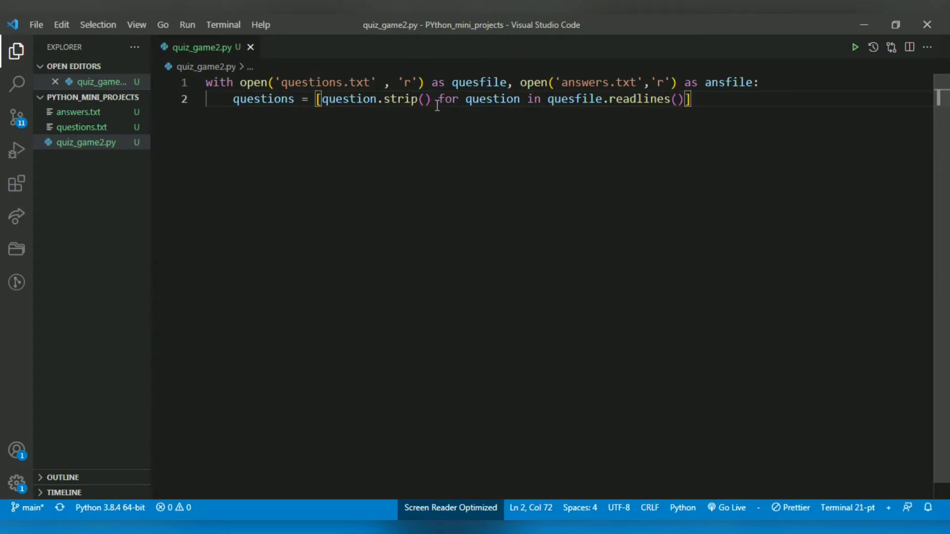
double_click(403, 99)
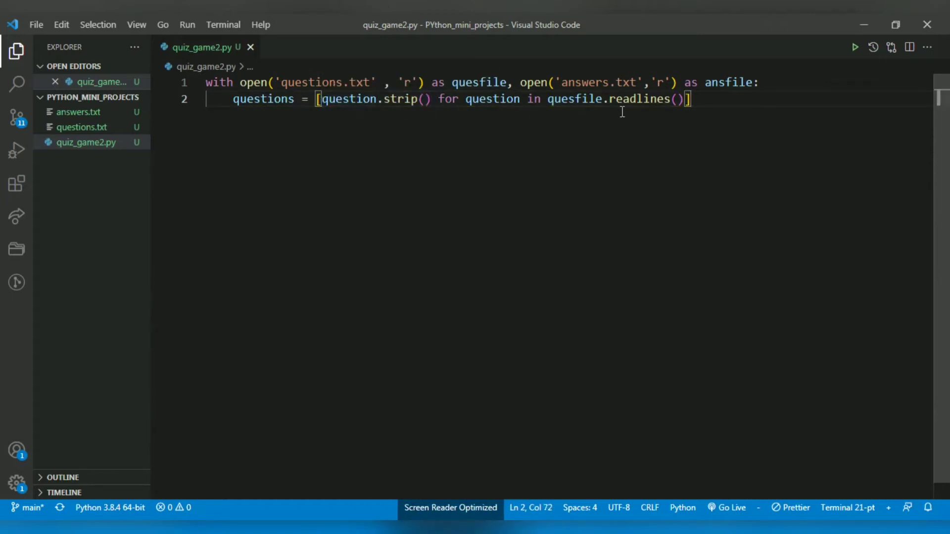
- Write answers = [answer.strip() for answer in ansfile.readlines()] on line 3
key("Return")
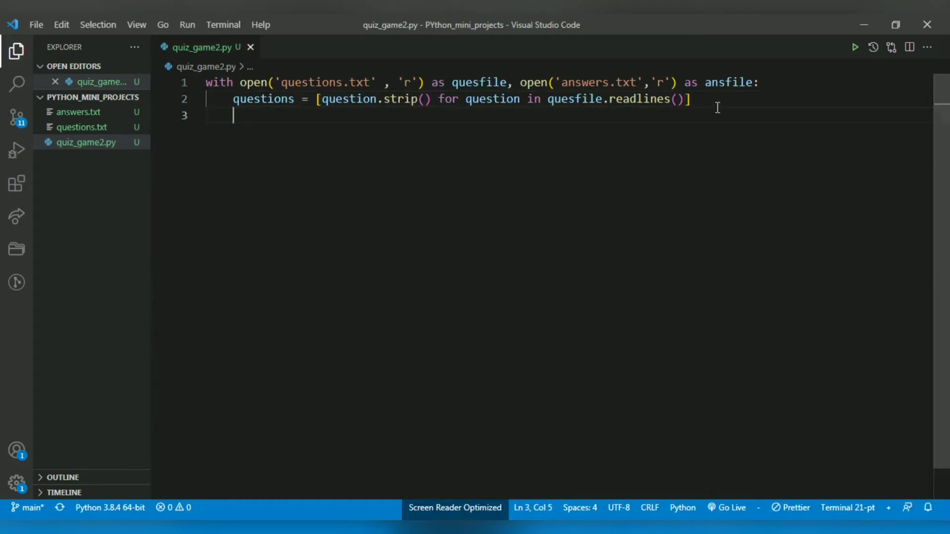
type("anse")
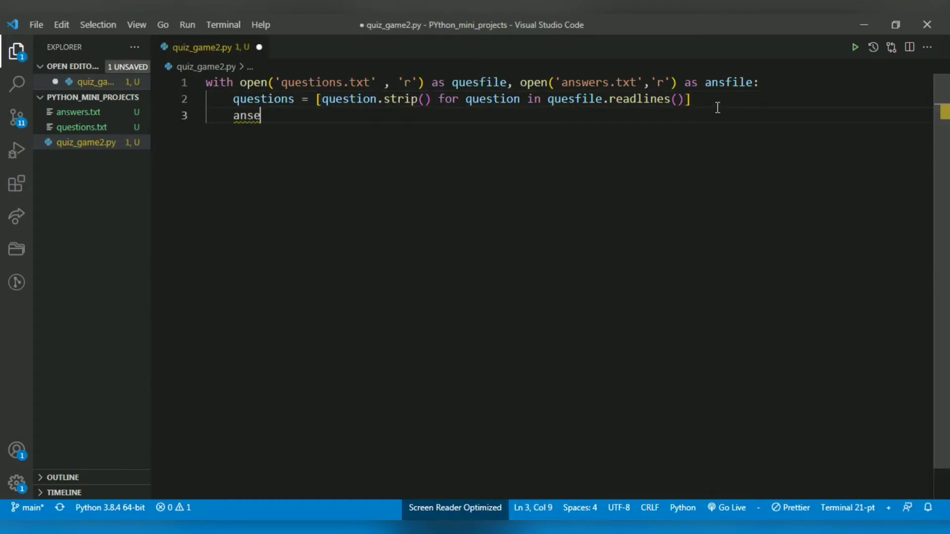
type("wers = []")
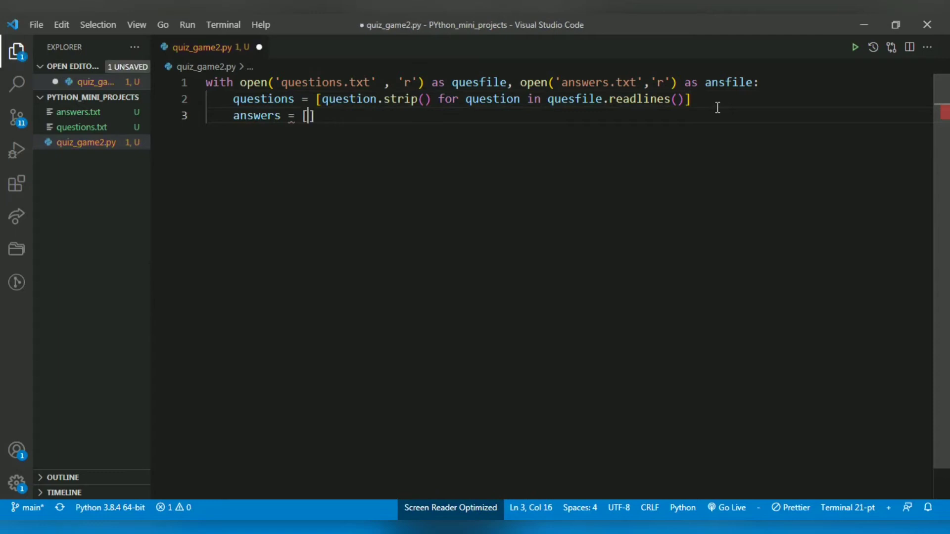
type("answers")
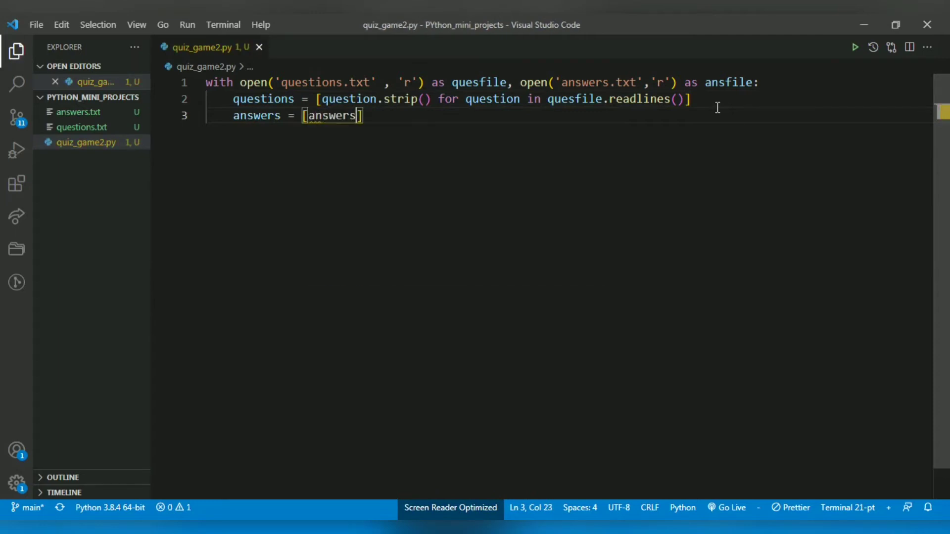
type("strip")
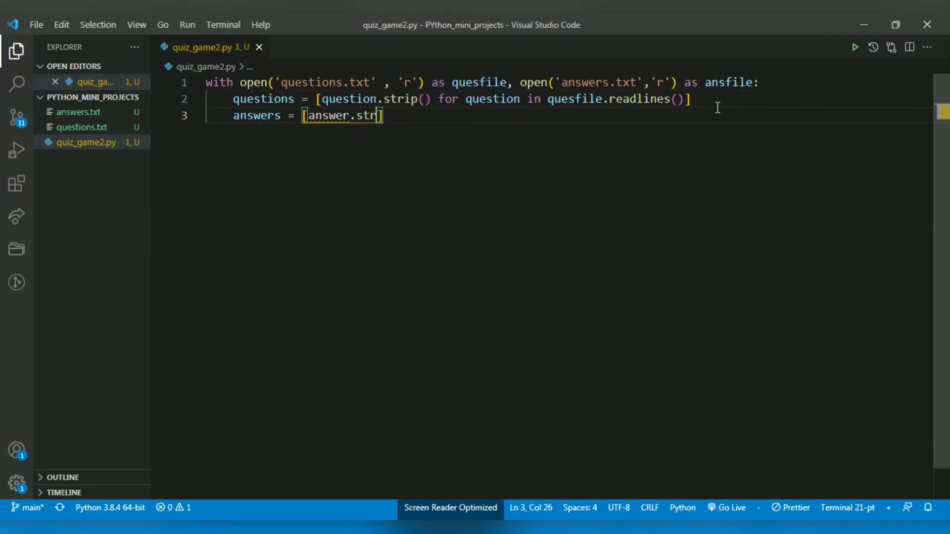
type("ip()")
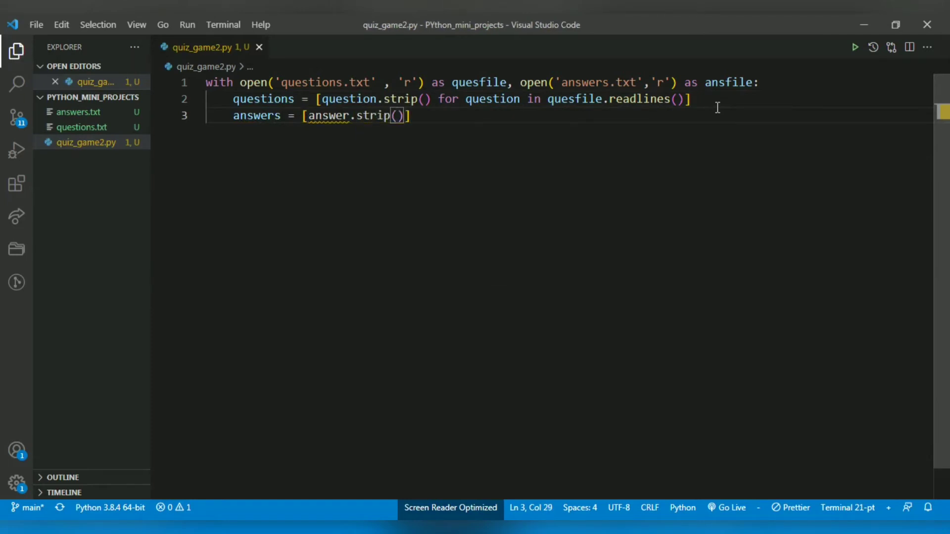
type("for answer")
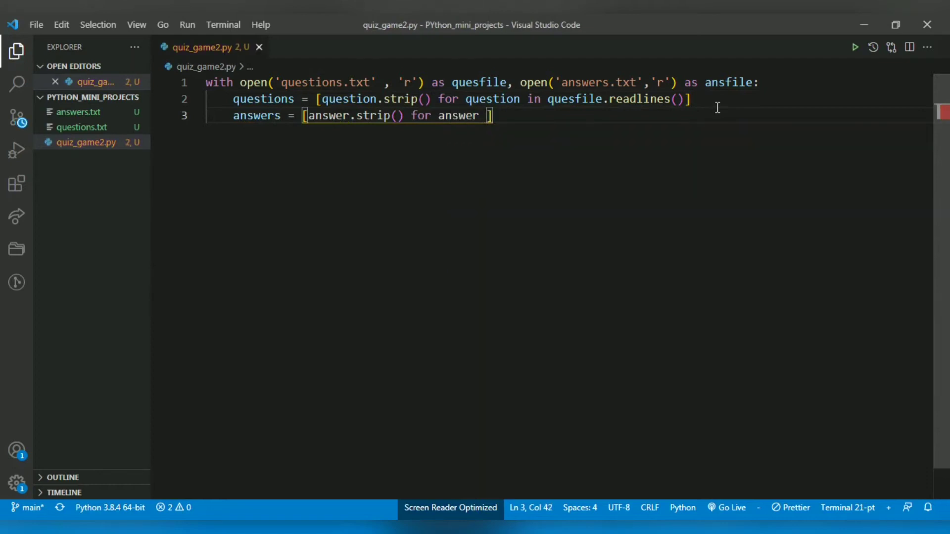
type("in")
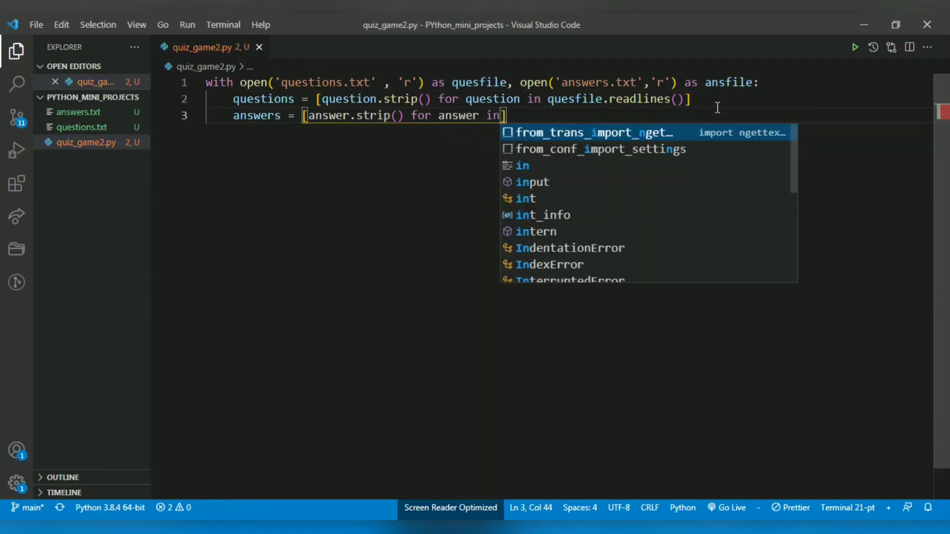
type("answer")
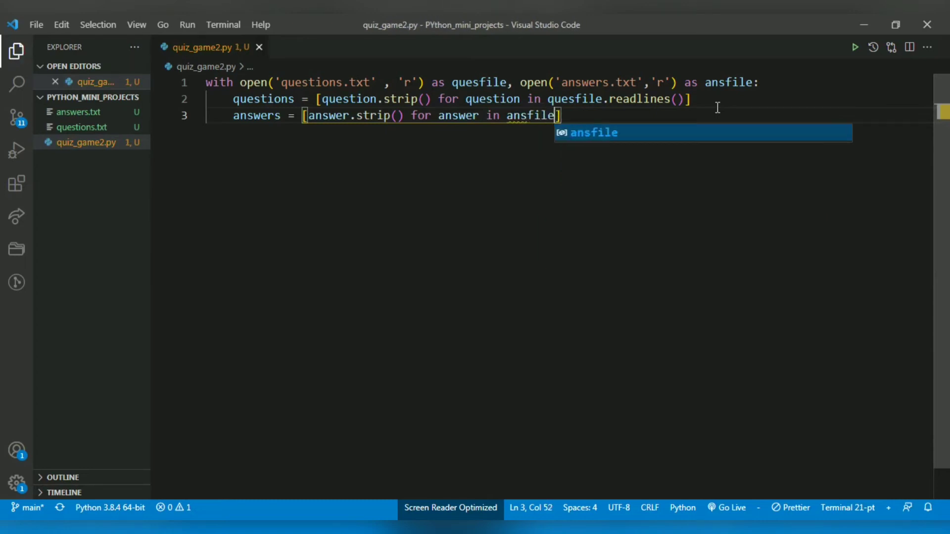
type(".reada")
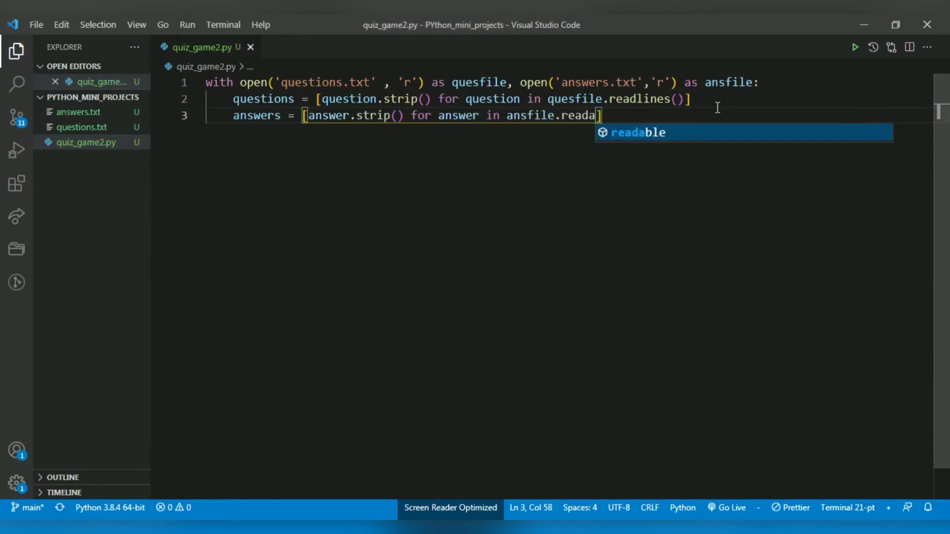
key("Backspace")
type("lines()")
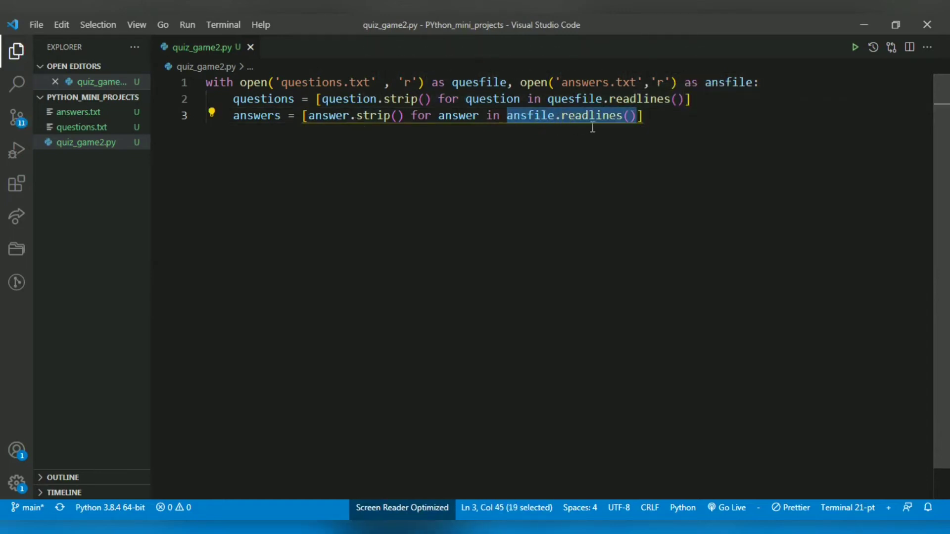
- Place the cursor at the end of the answers line to continue below it
double_click(458, 116)
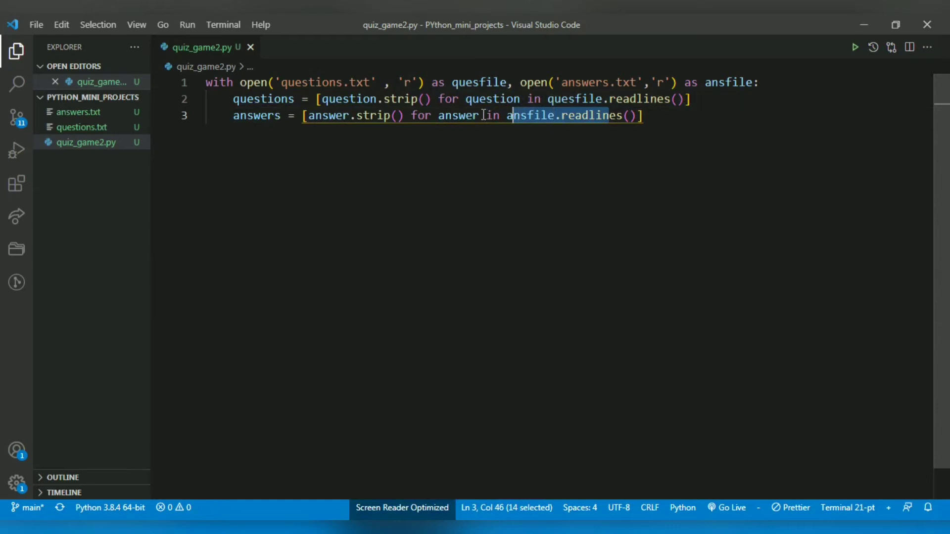
left_click(397, 116)
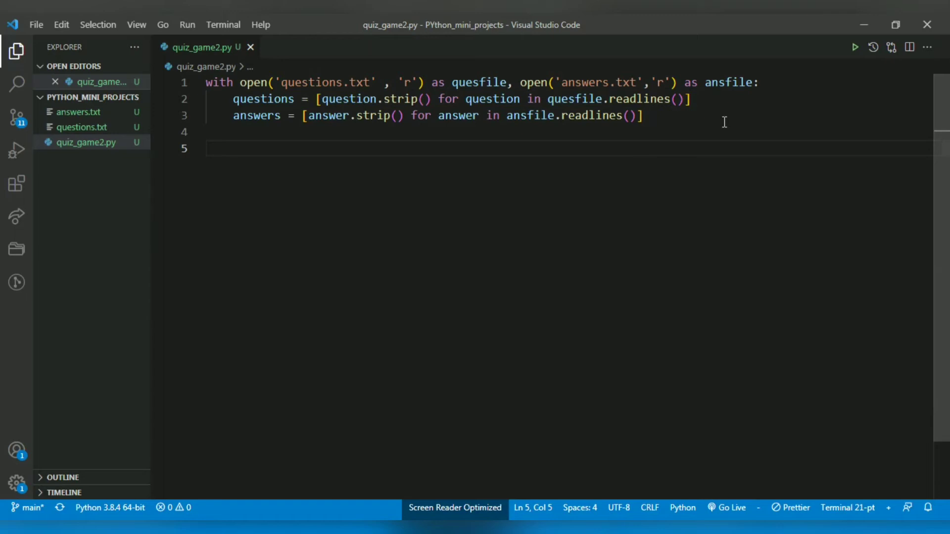
- Add score = 0 and the header for question, answer in zip(questions, answers):
type("score = 0")
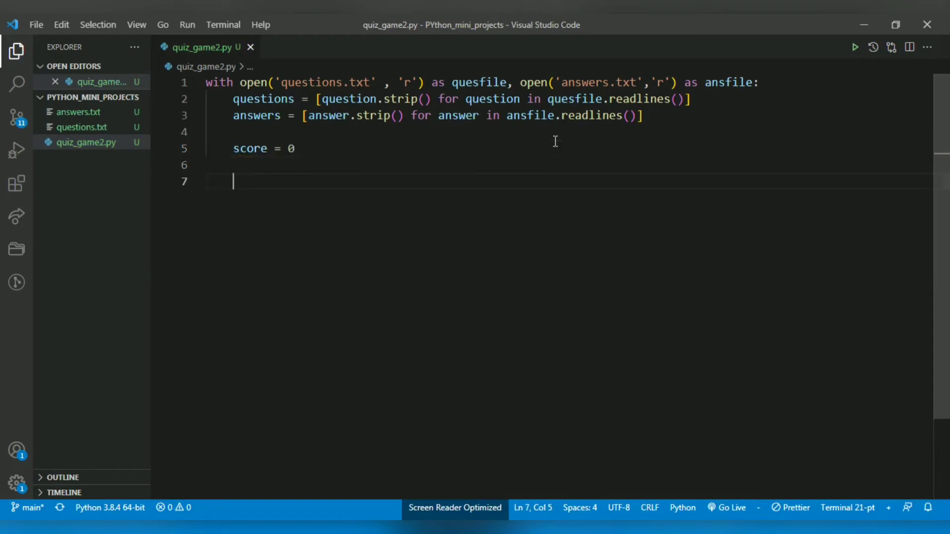
type("for que")
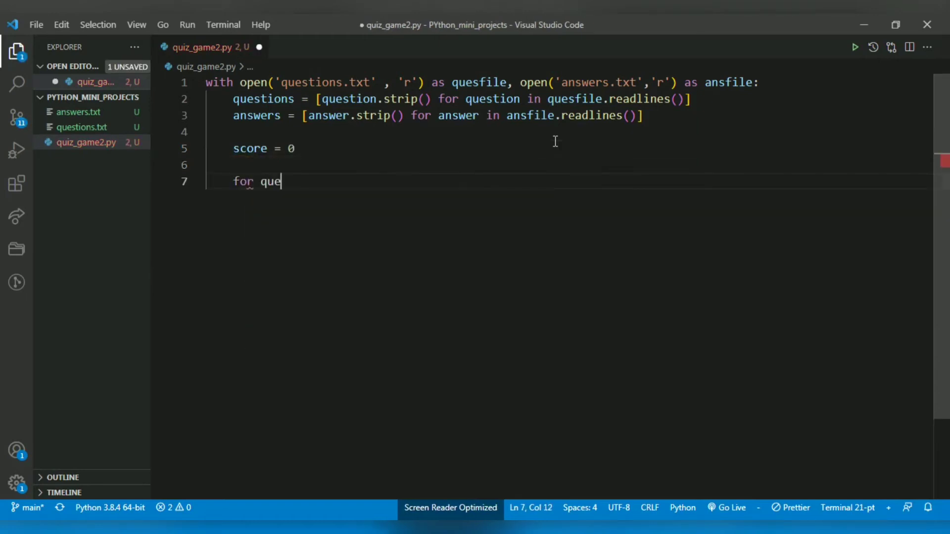
type("stion")
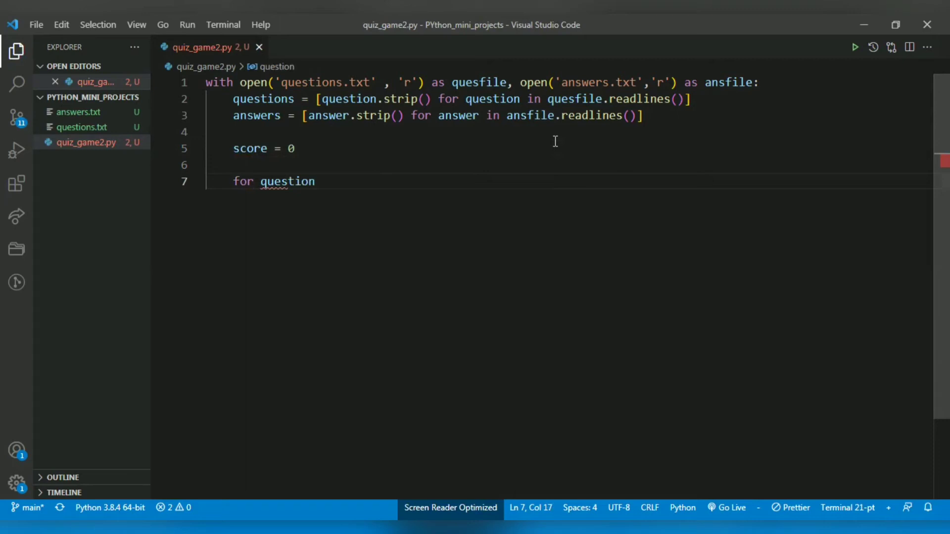
type(", anser")
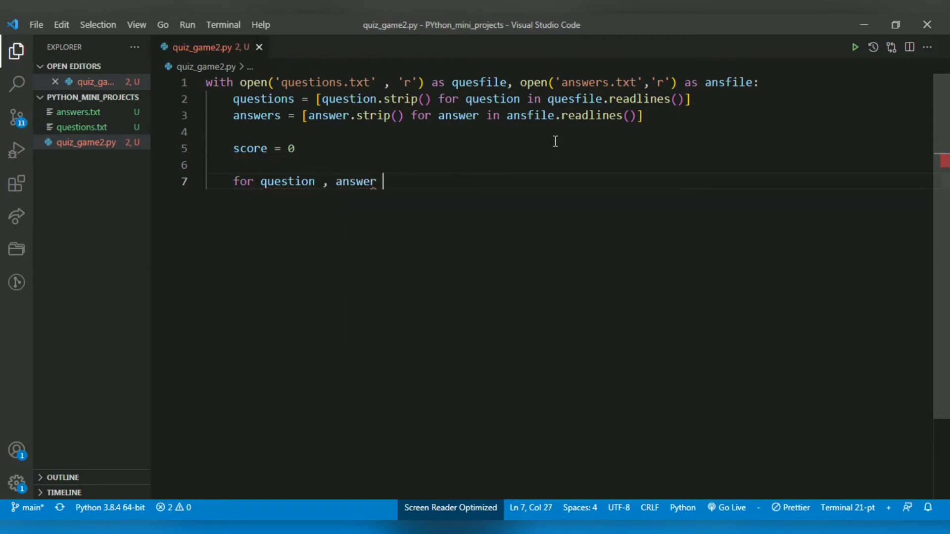
type("in xip")
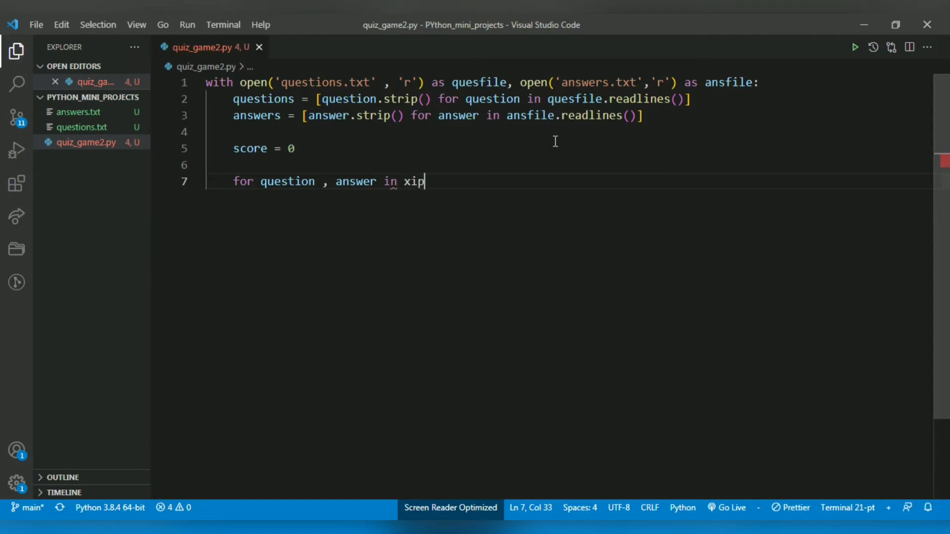
type("zip")
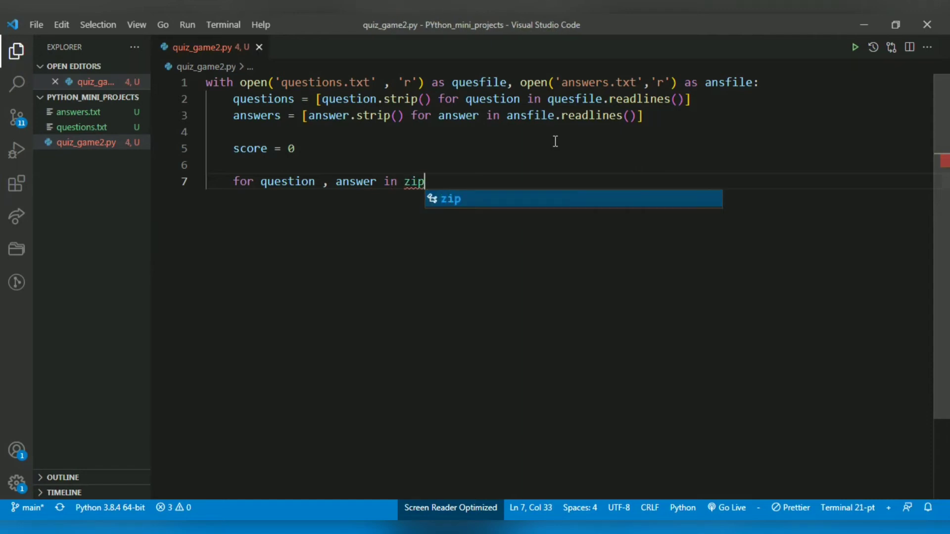
type("(questions")
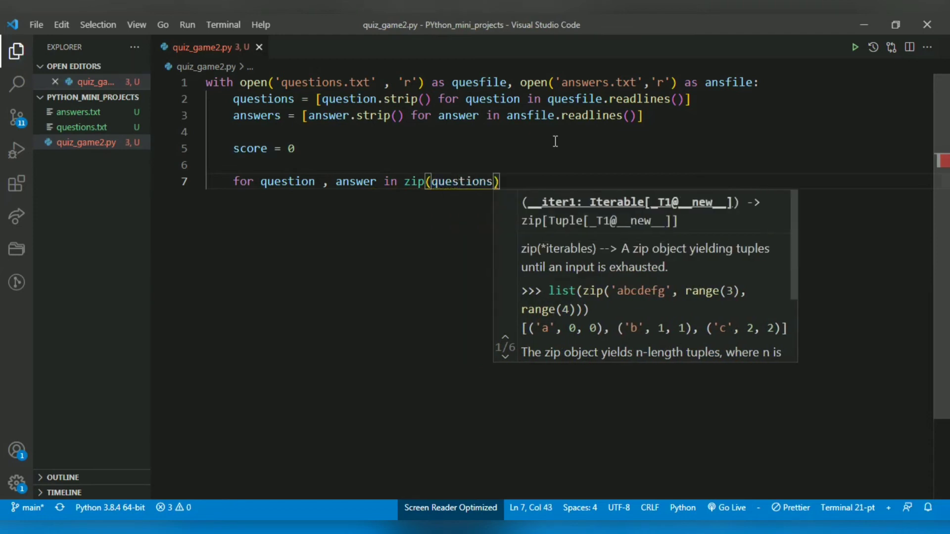
type(",answers")
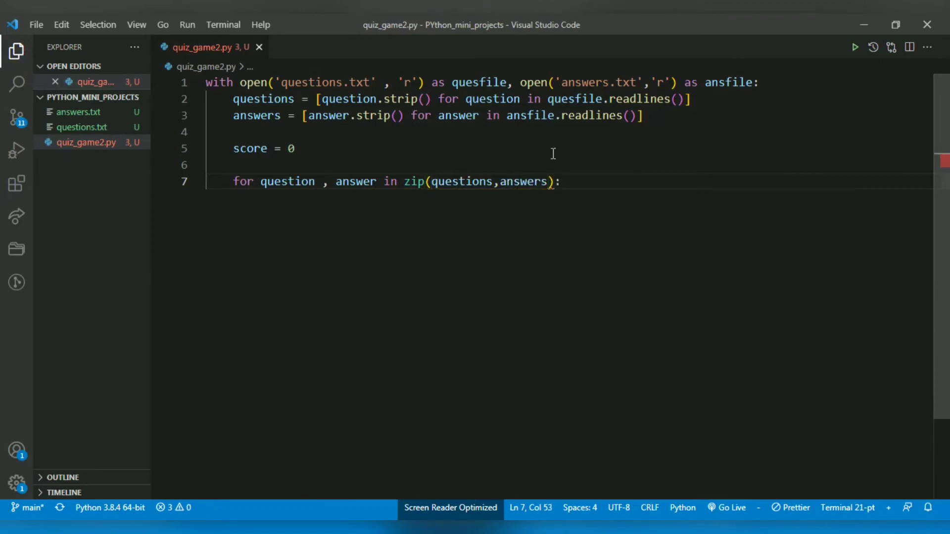
left_click(556, 181)
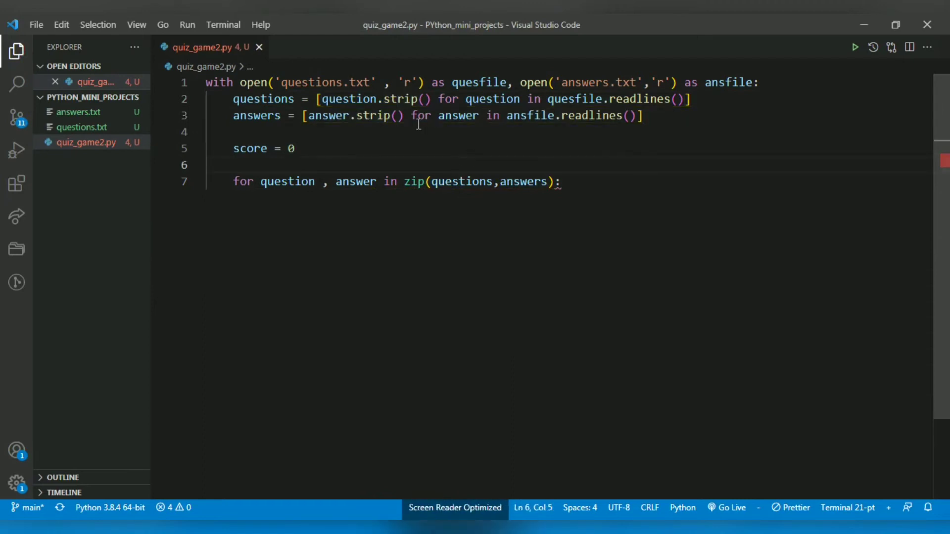
left_click(564, 181)
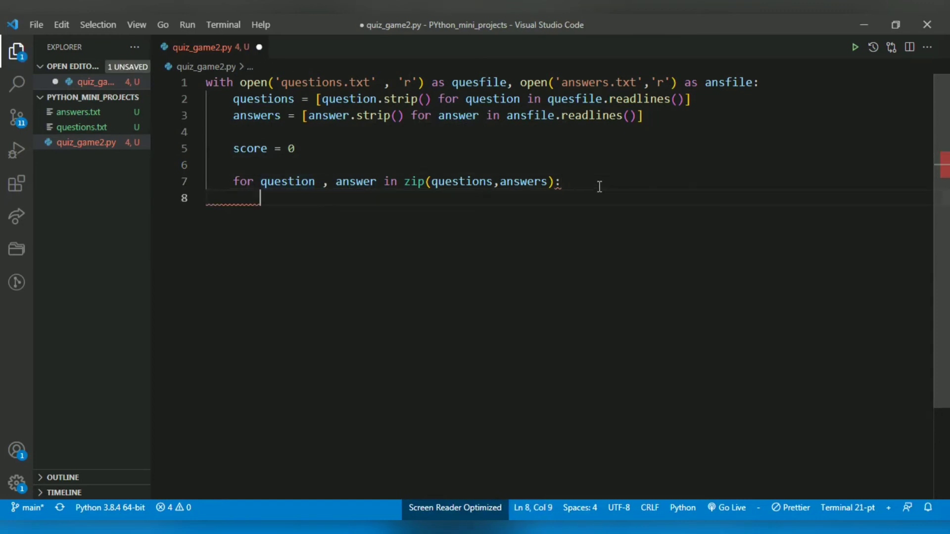
- Ask each question with user_ans = input(question + "? ")
type("user")
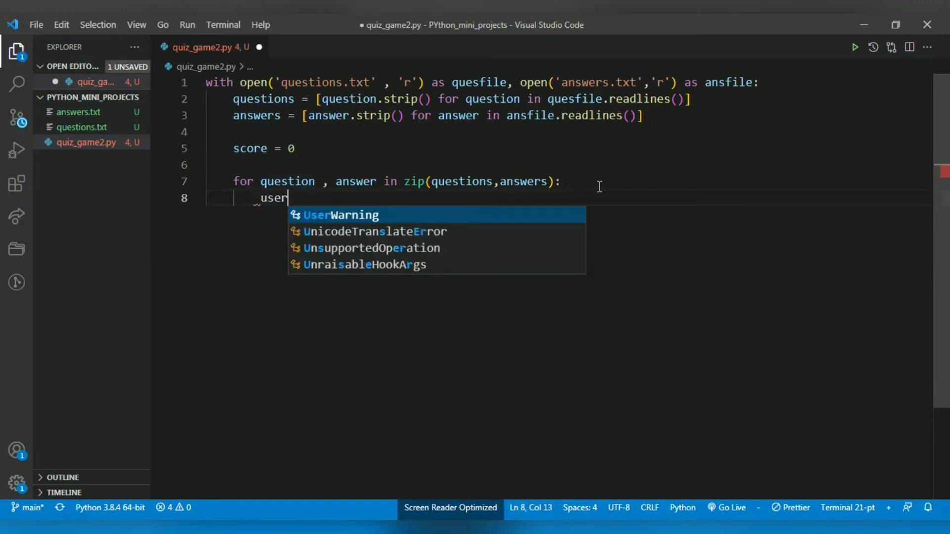
type("_as")
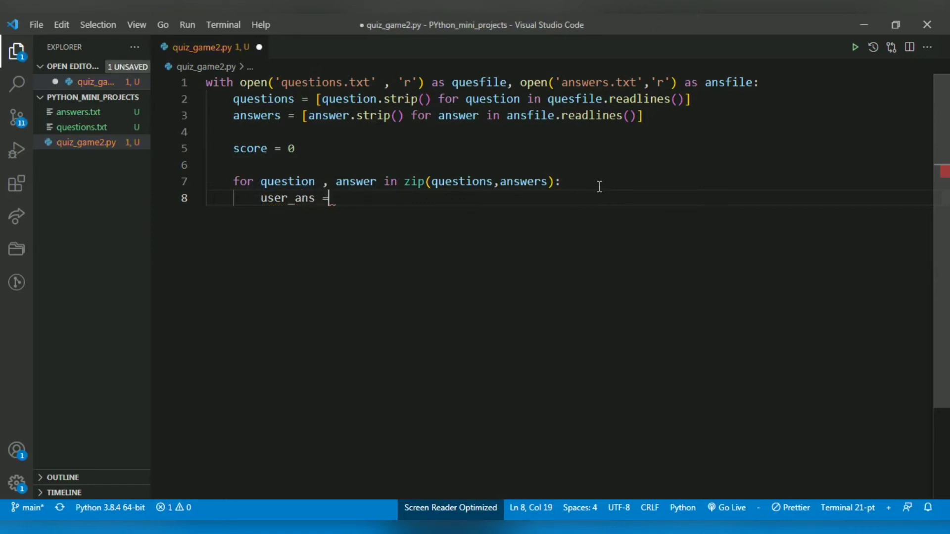
type("input(")
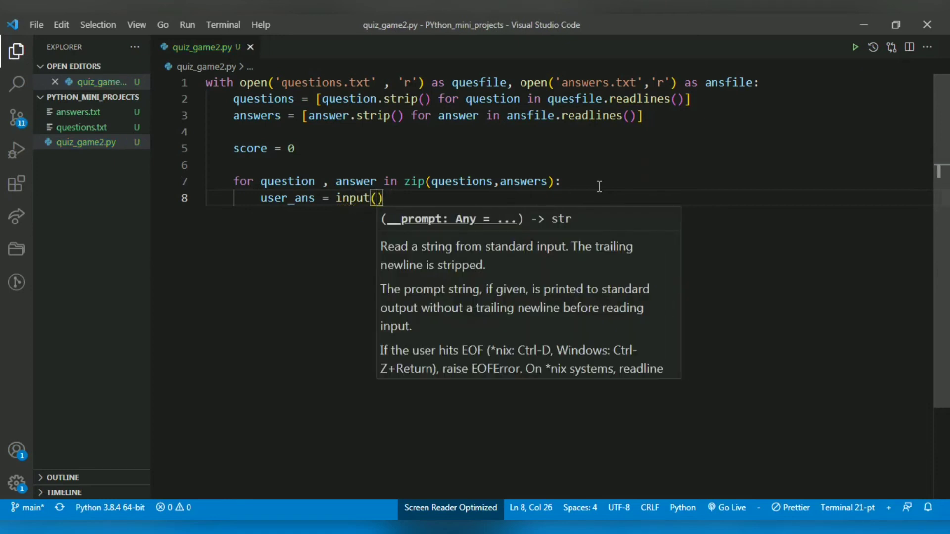
type("question")
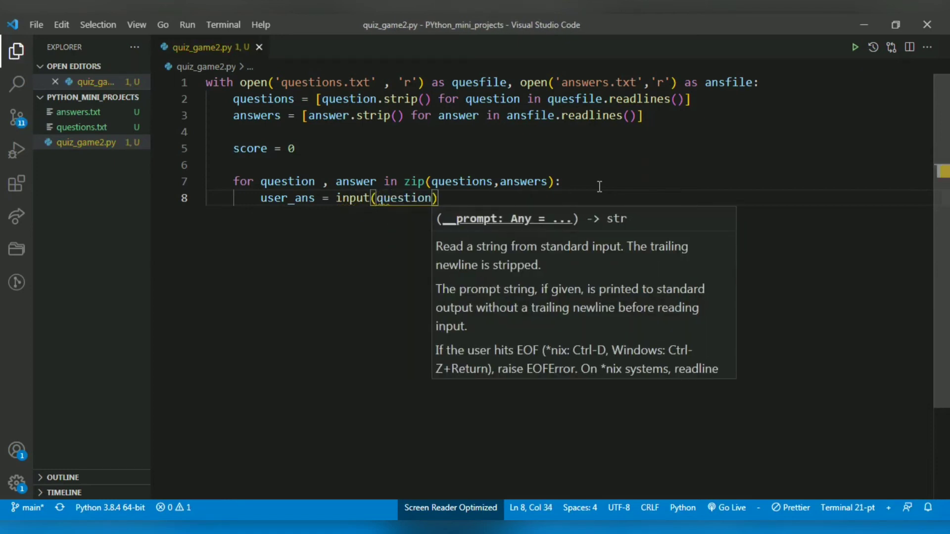
type("+\"\"")
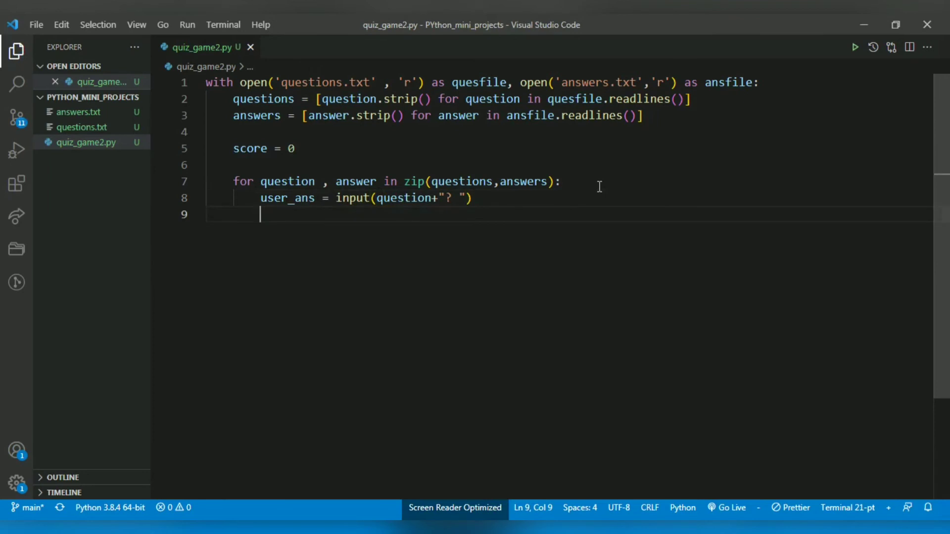
- Compare user_ans to answer: print Correct! and add to score, else print Incorrect
type("if user_")
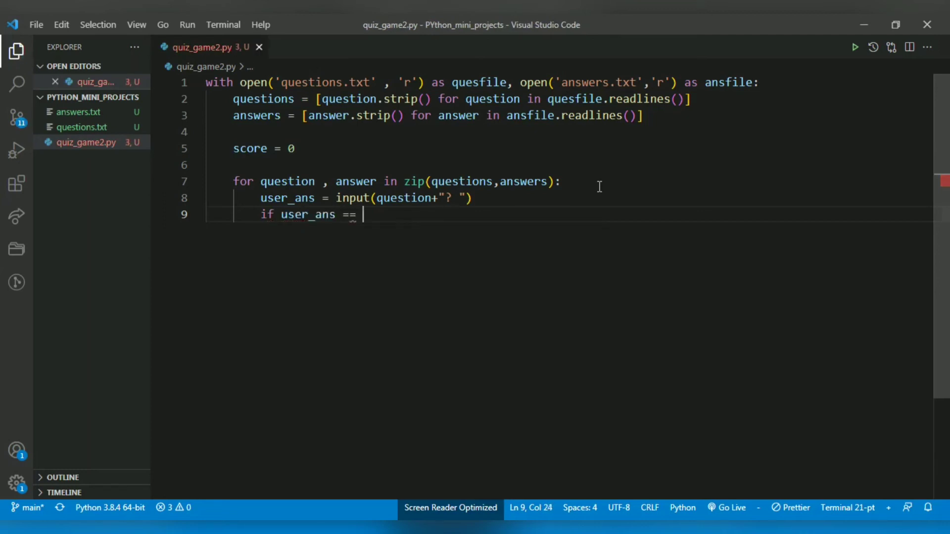
type("answer")
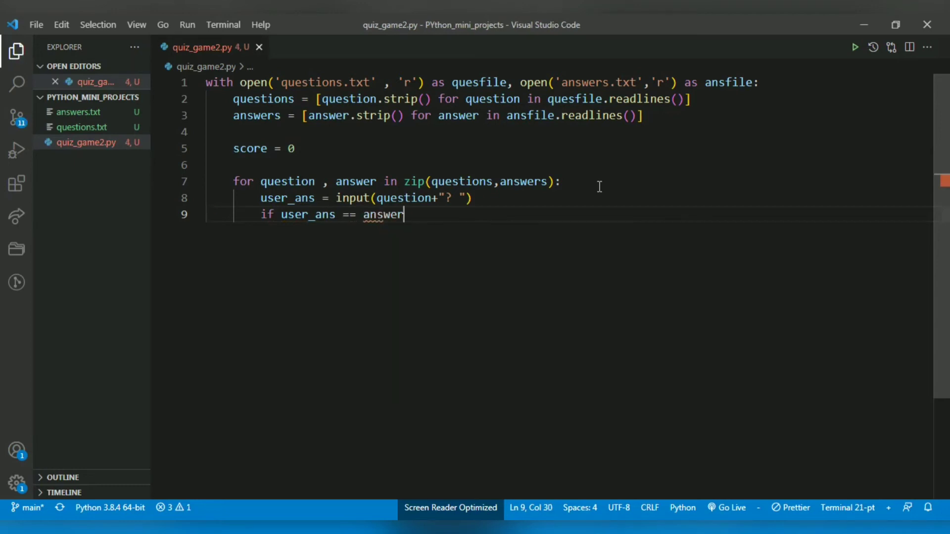
key("enter")
type("print(\"C")
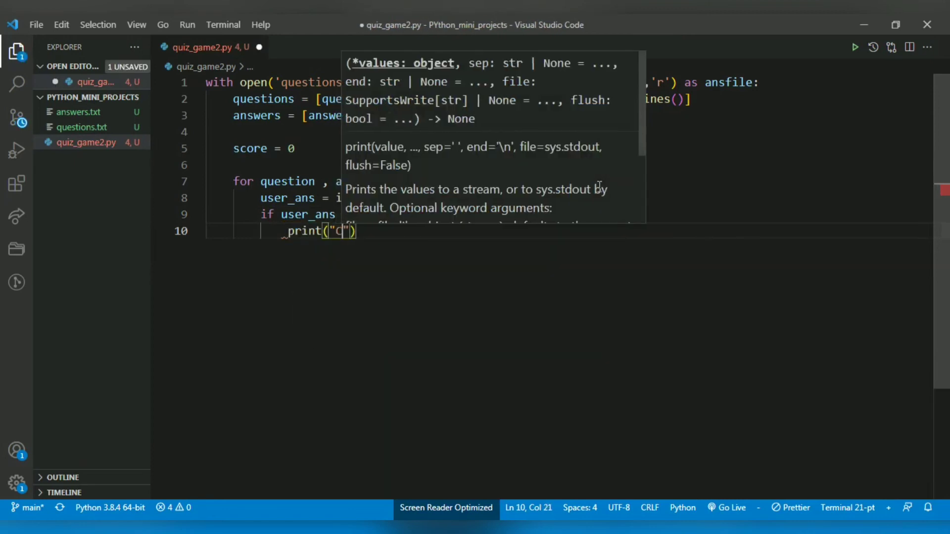
type("orrect!")
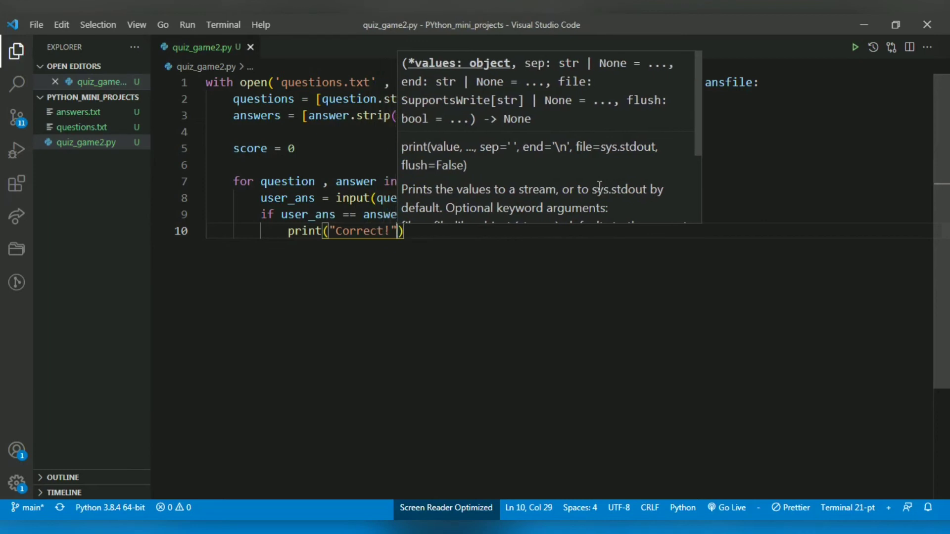
type("score += 1")
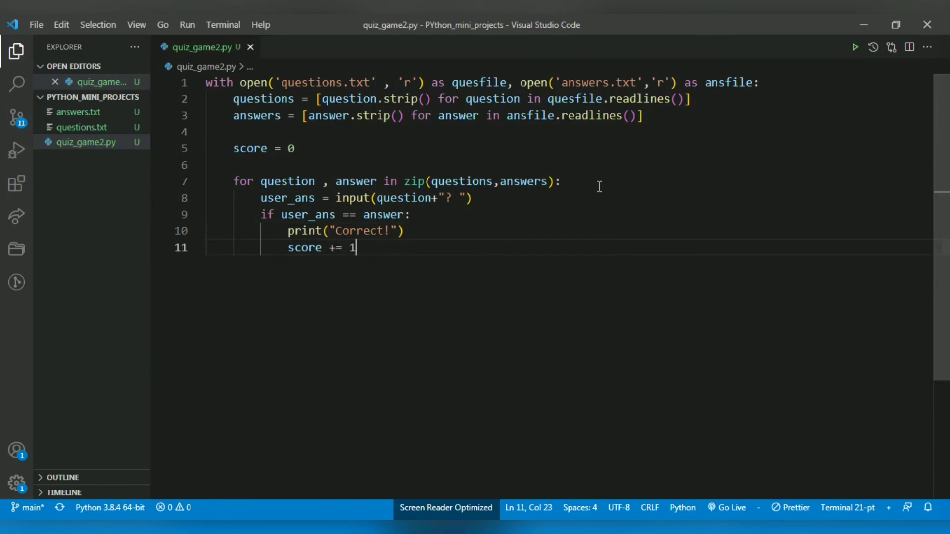
type("else:")
type("p")
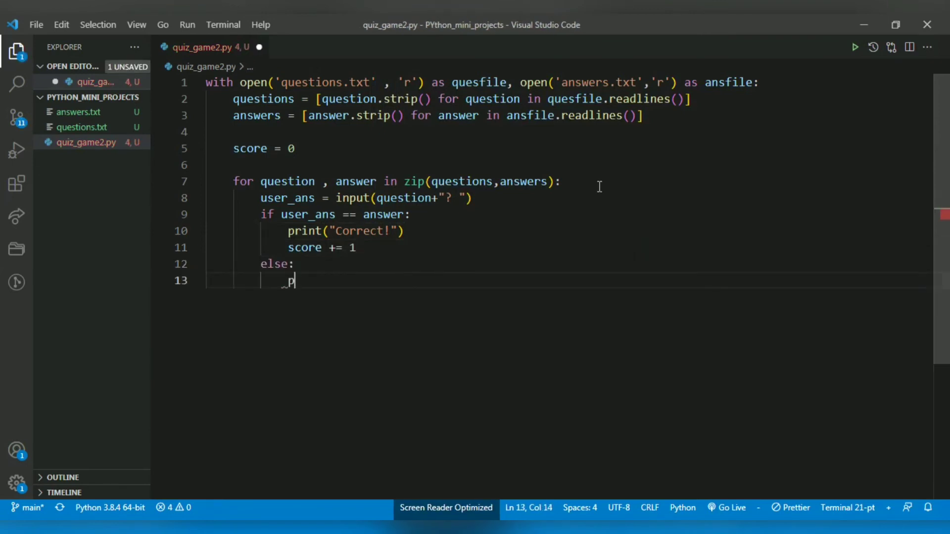
type("rint(\"\")")
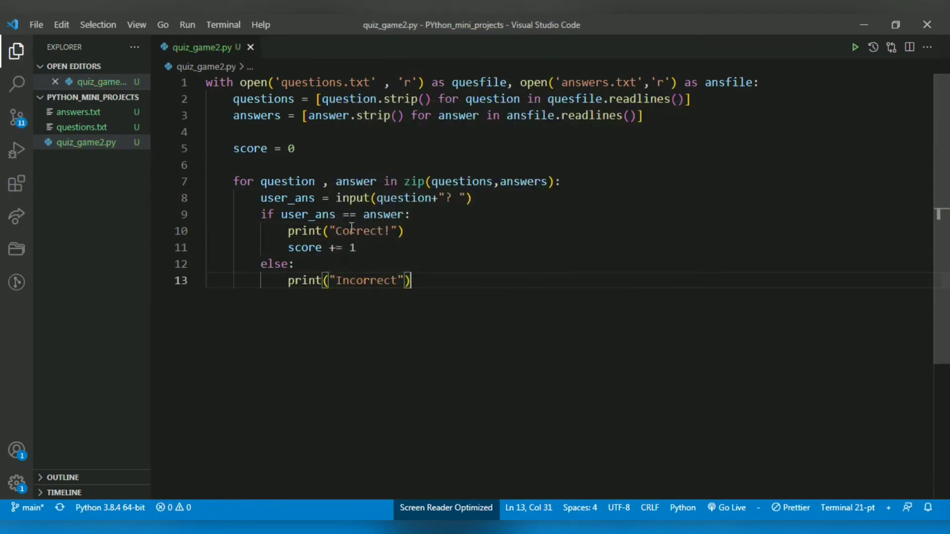
type(".lower(")
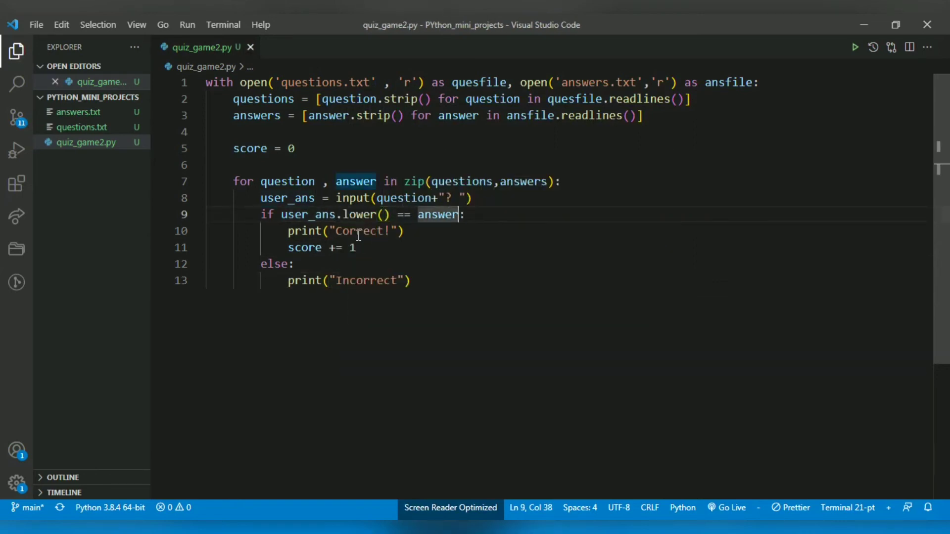
- Append .lower() to both user_ans and answer in the if condition
type(".lower(")
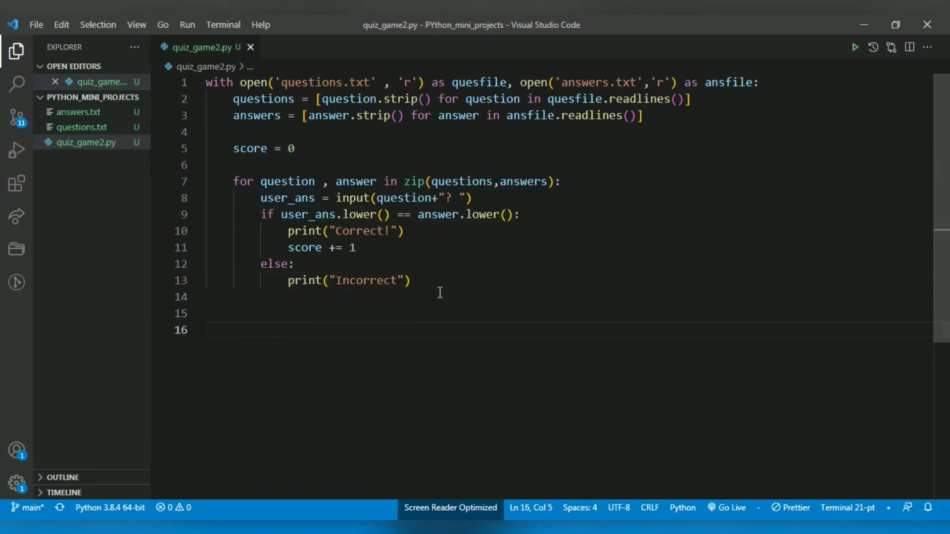
- Write print(f"Final Score: {score} / {...}") on line 16
type("print(")
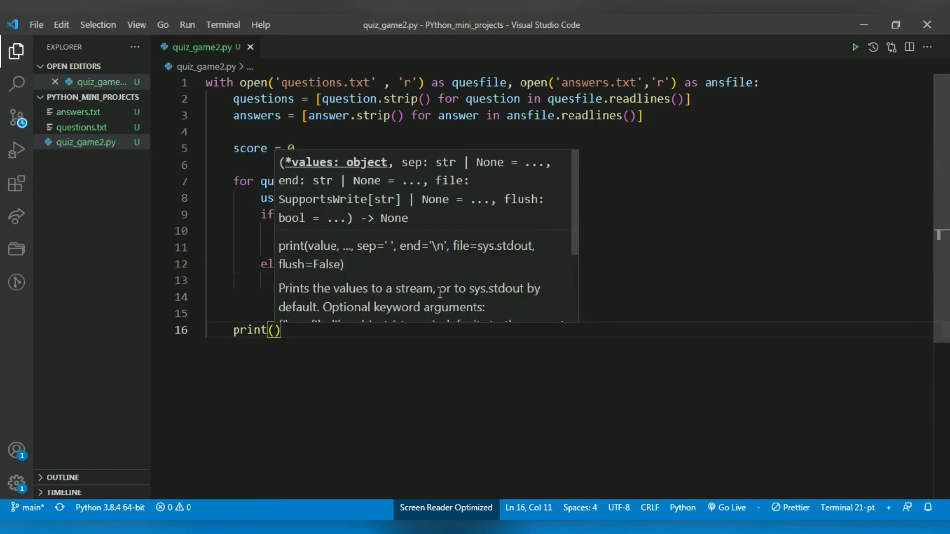
type("f\"")
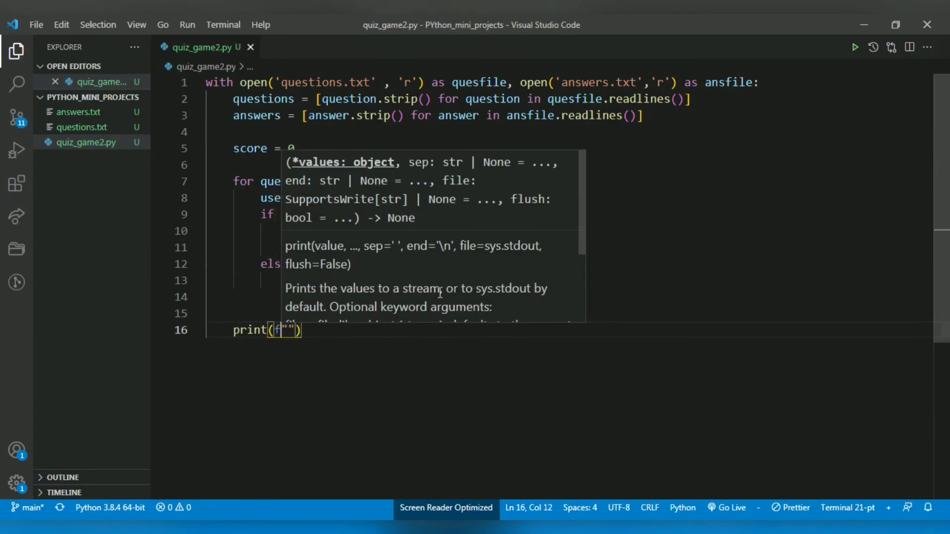
type("Fin")
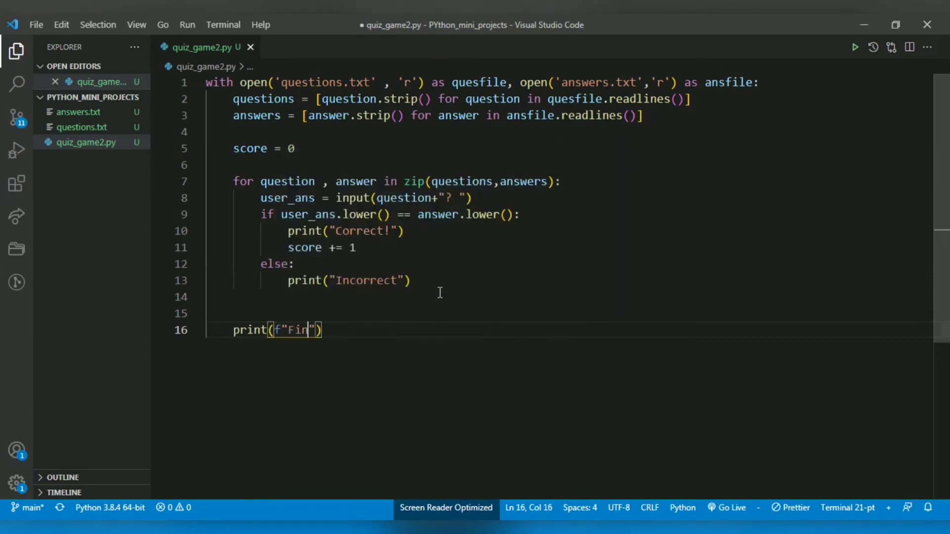
type("al Score")
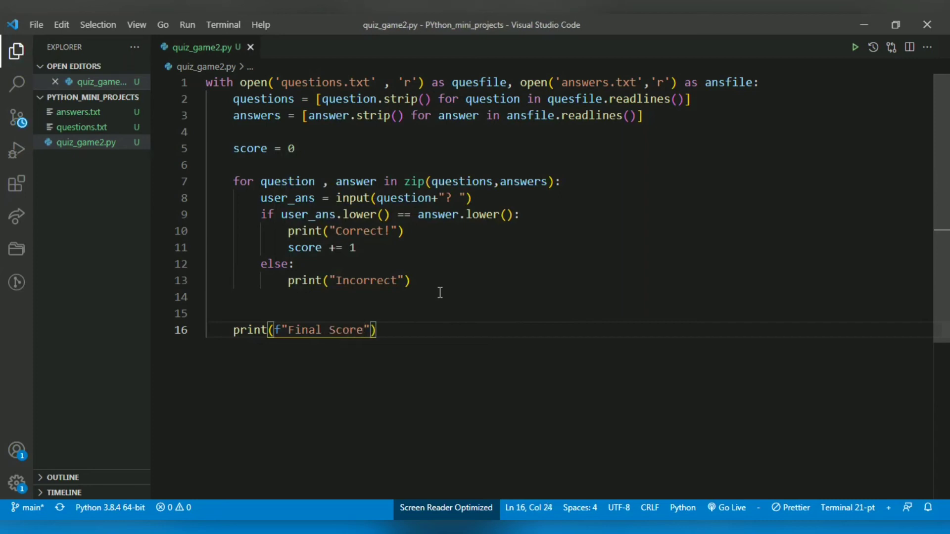
type(": {score")
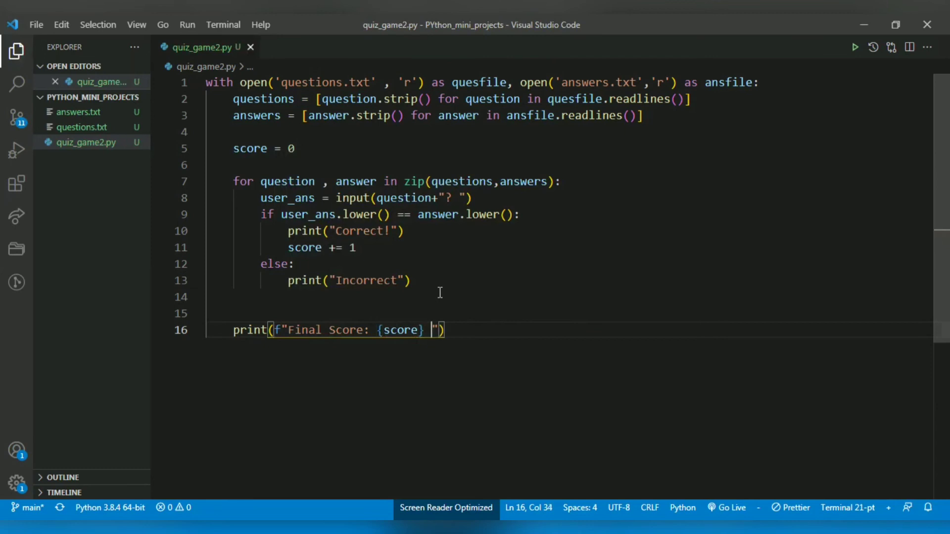
type("/ {")
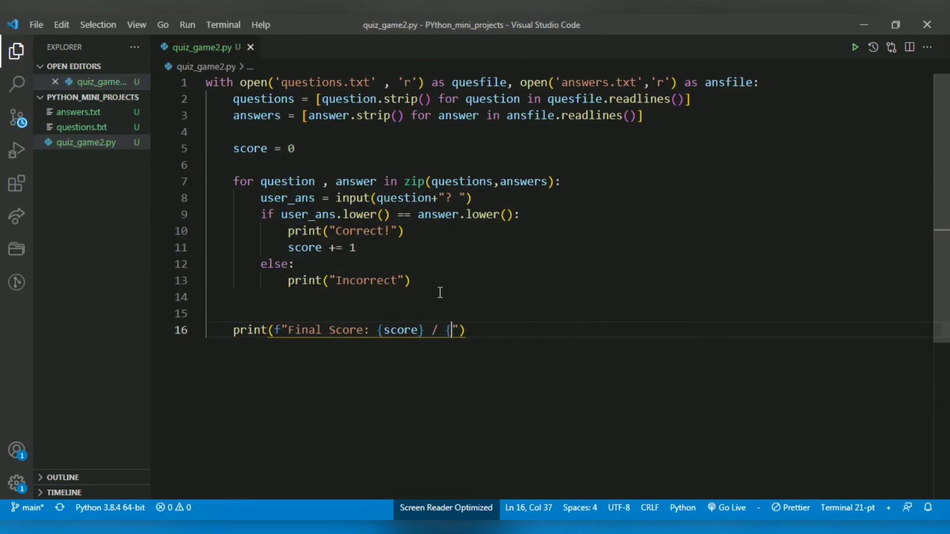
type("}")
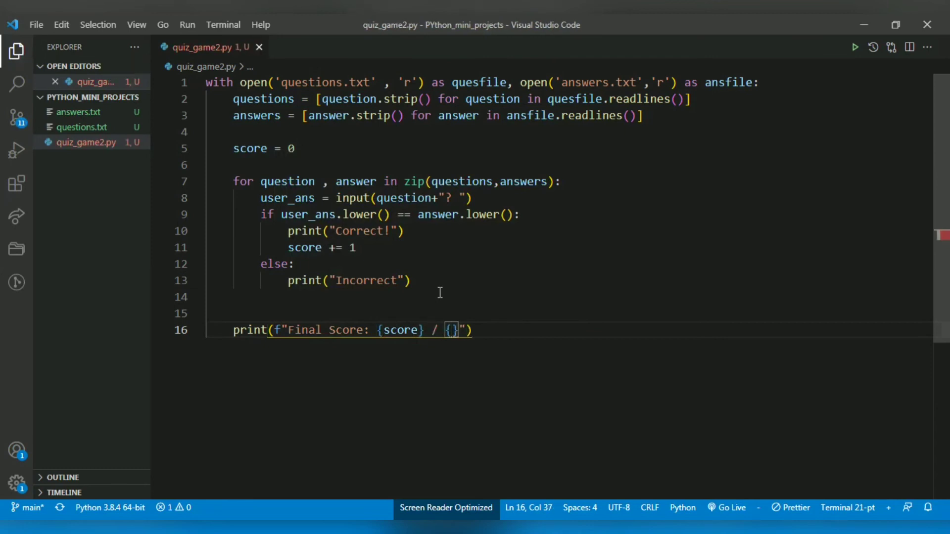
type("len(")
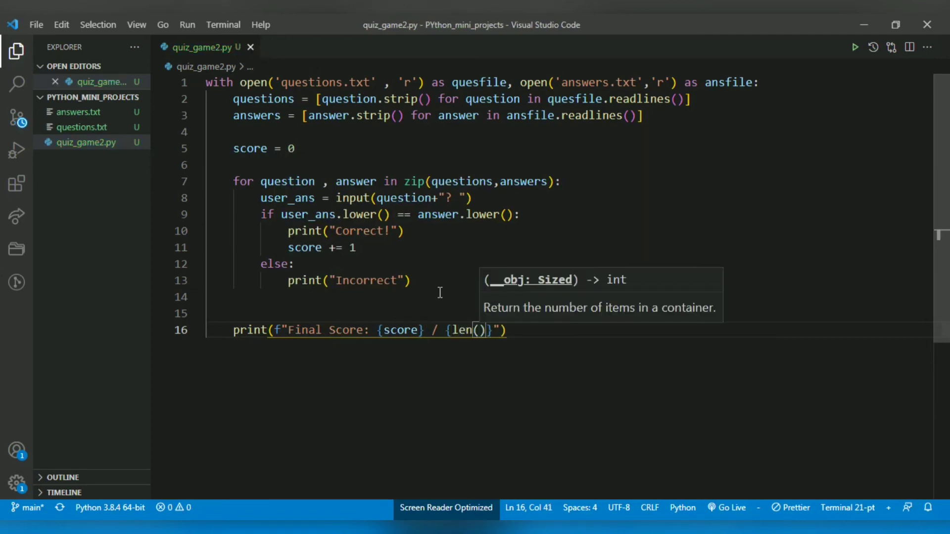
- Fill in len(questions) and centre the score string to width 100
left_click(295, 99)
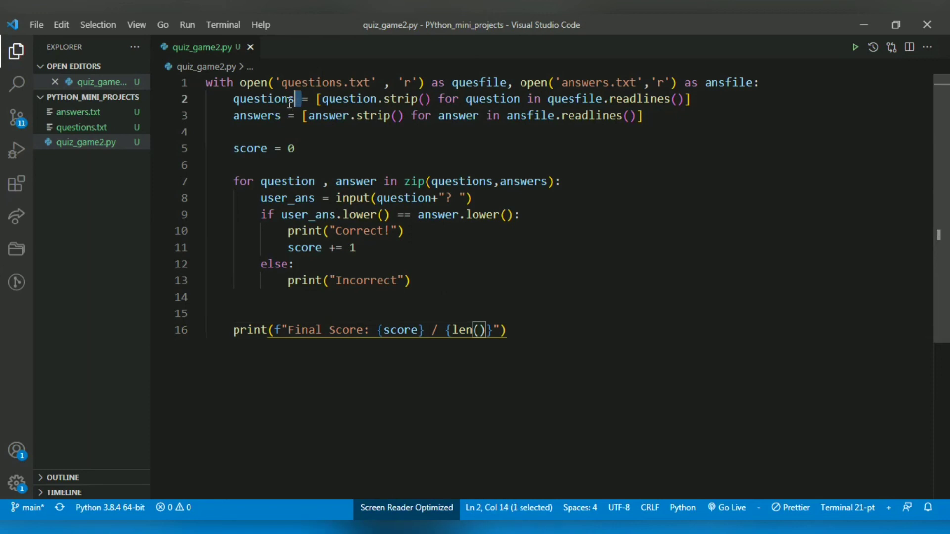
left_click(479, 330)
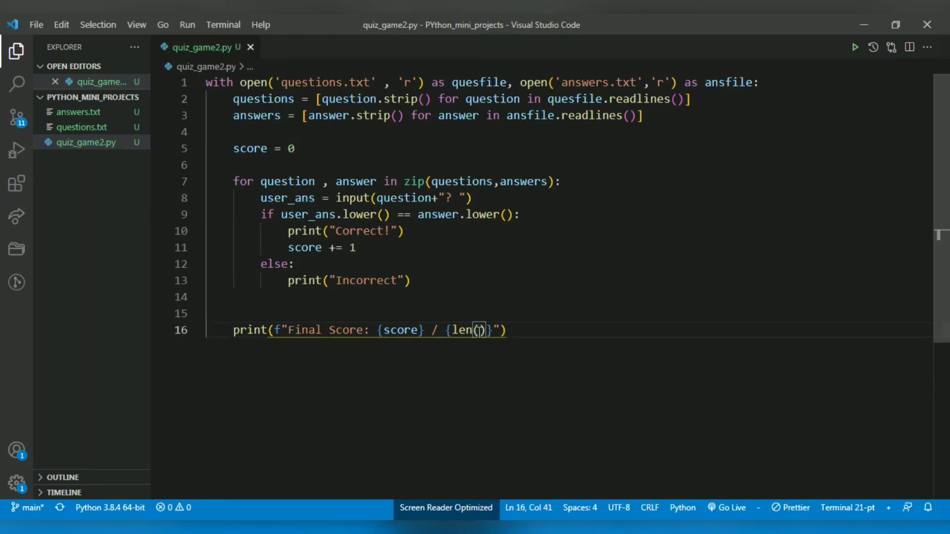
type("questions")
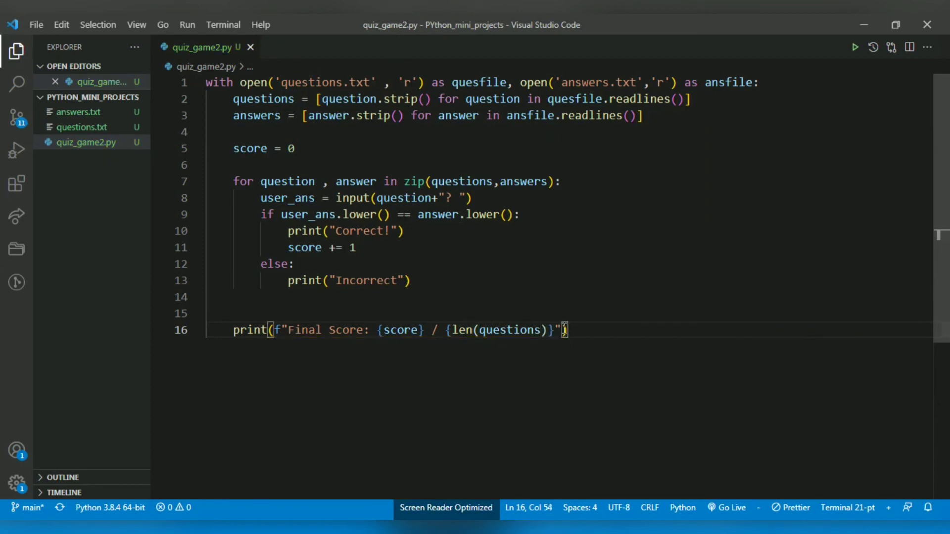
type(".center(")
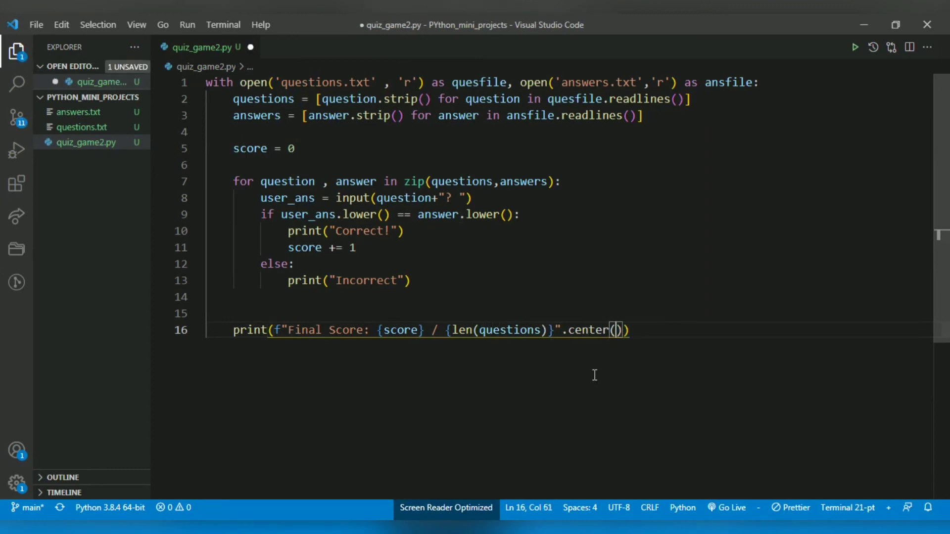
type("100")
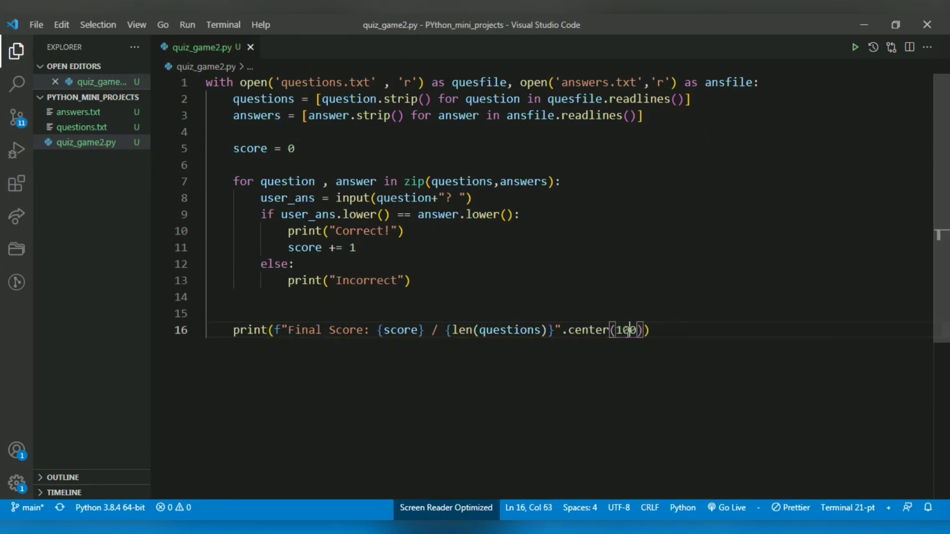
double_click(626, 330)
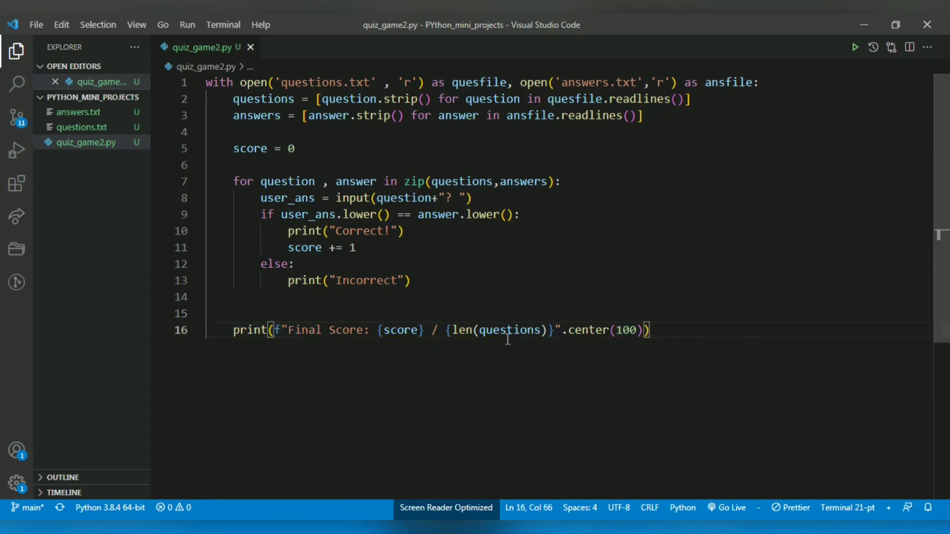
mouse_move(457, 343)
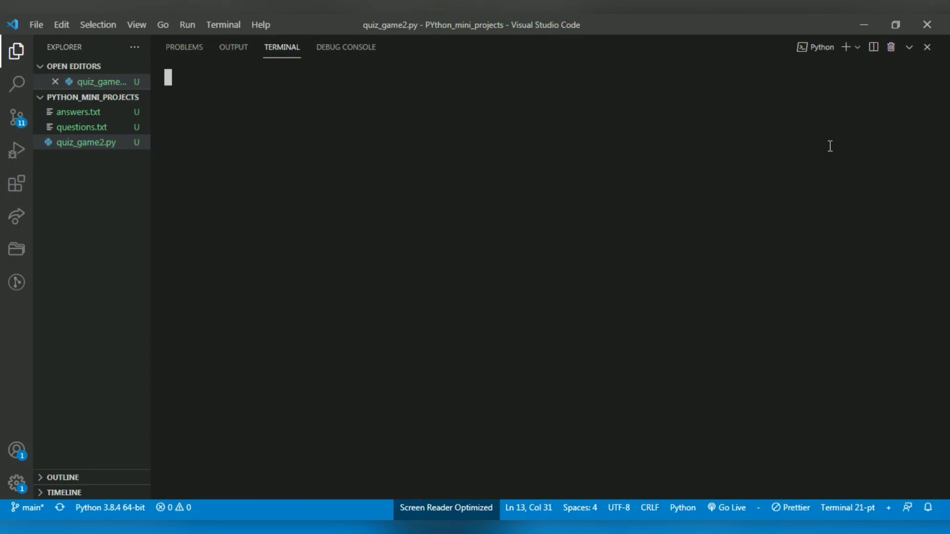
mouse_move(818, 159)
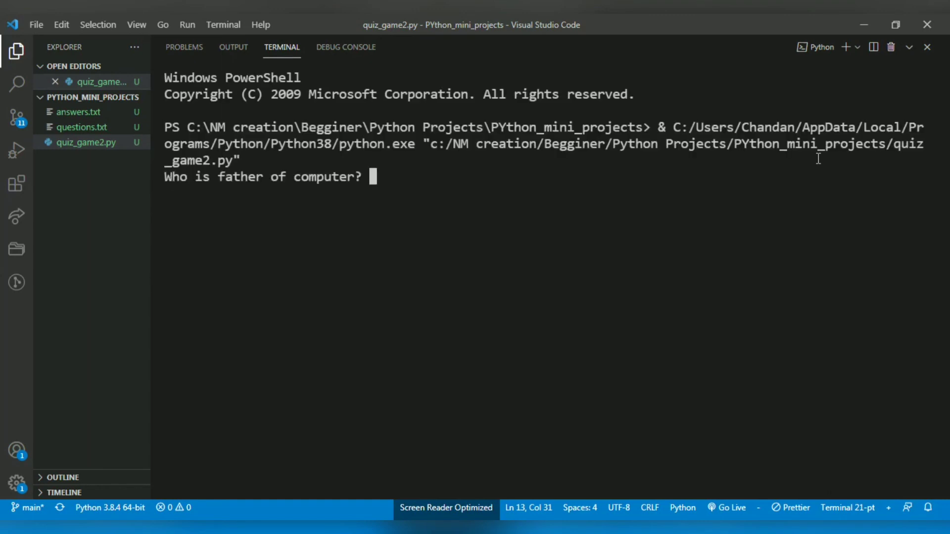
mouse_move(199, 184)
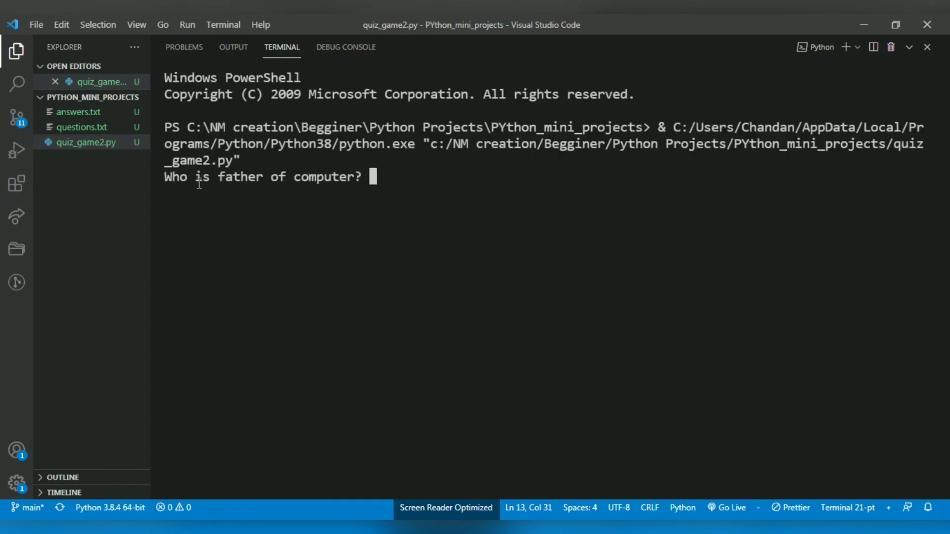
mouse_move(420, 176)
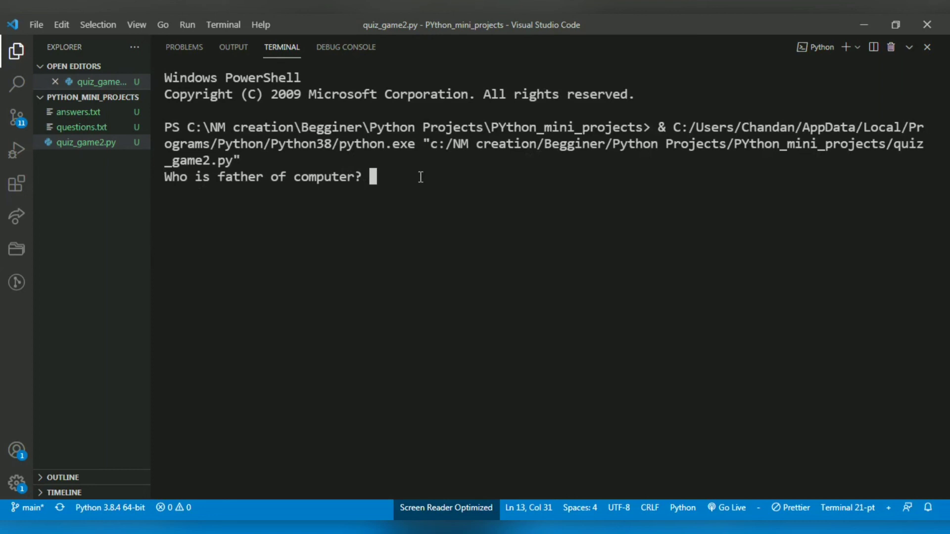
- Answer the quiz with 'Charles Babbage', 'artetic' and 'idk', then check the '/ 3' final score
type("Cha")
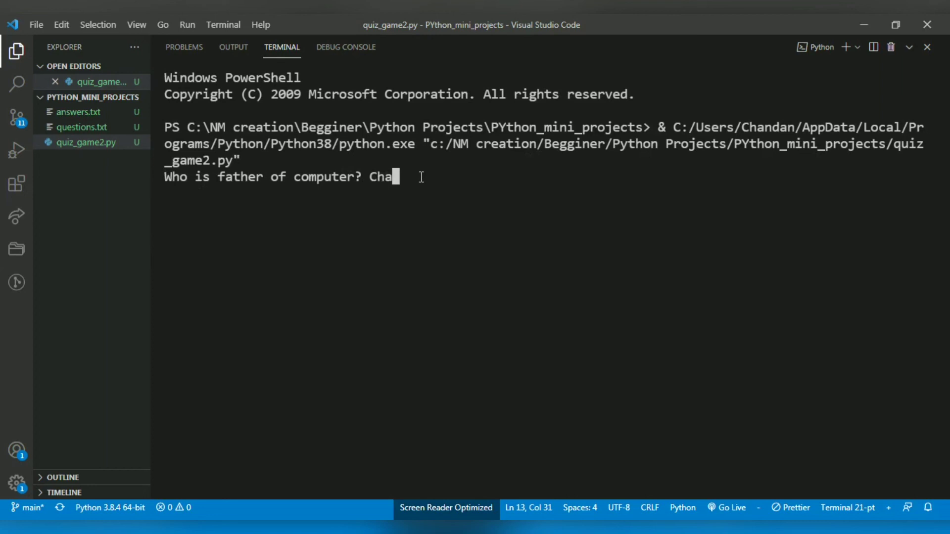
type("rles Bad")
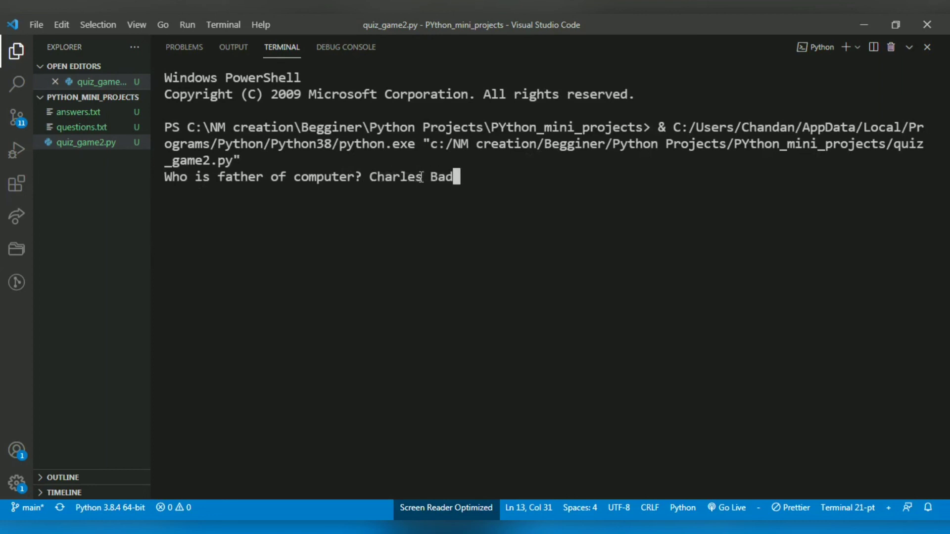
type("bage")
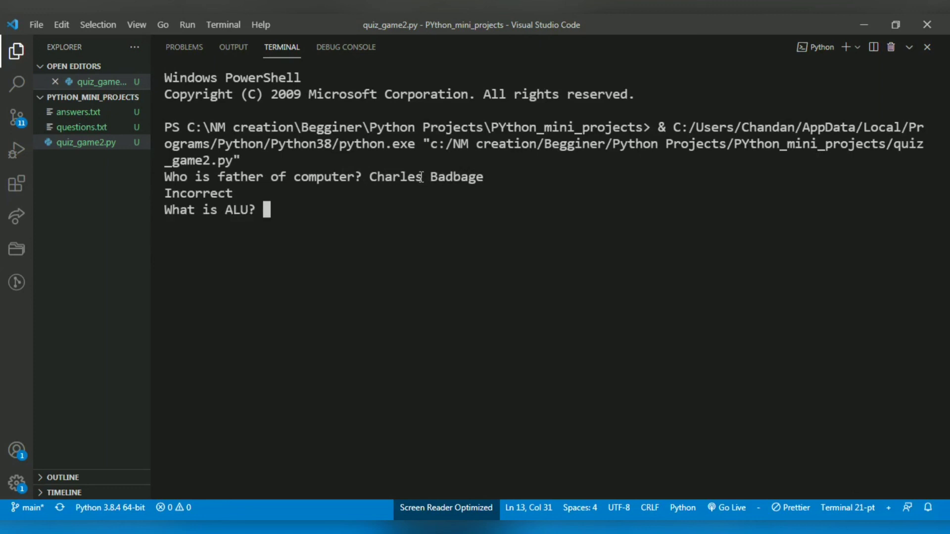
type("a")
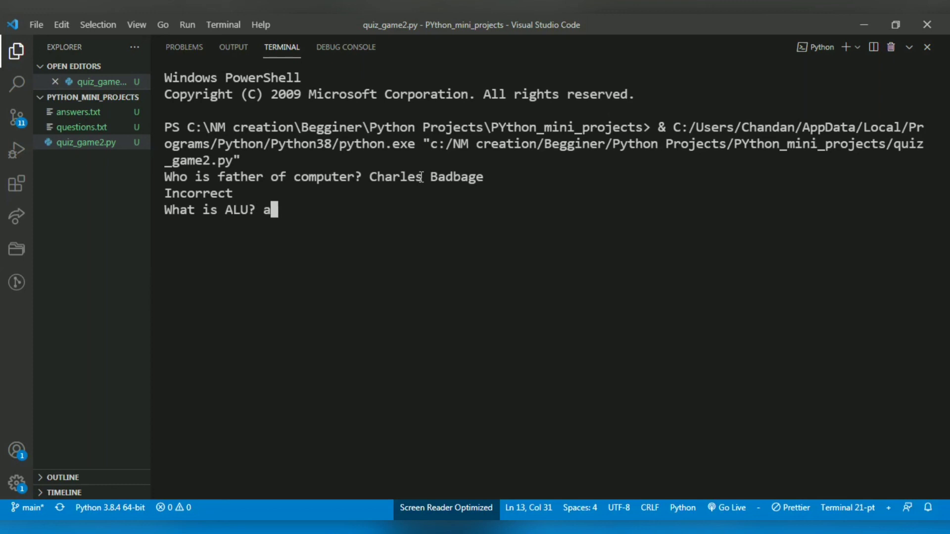
type("rt")
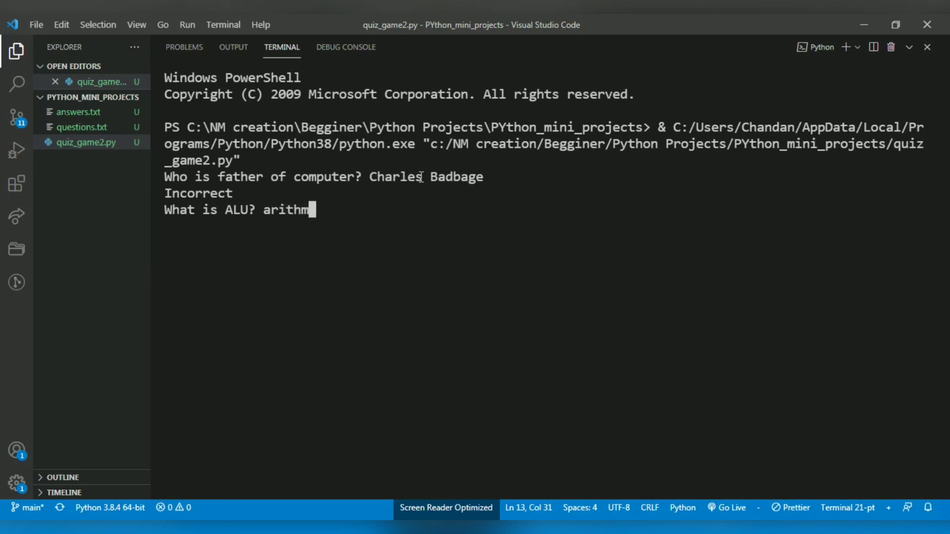
type("etic logic unit")
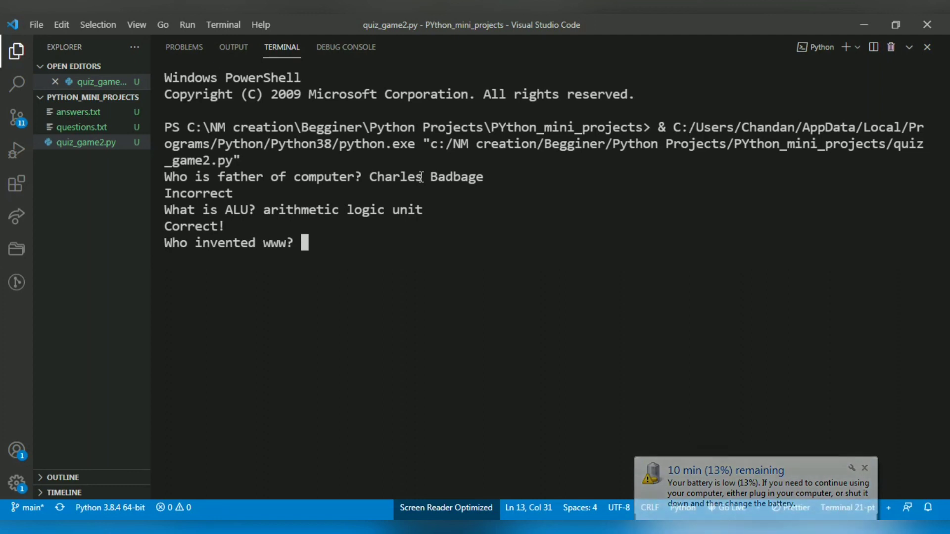
type("idk")
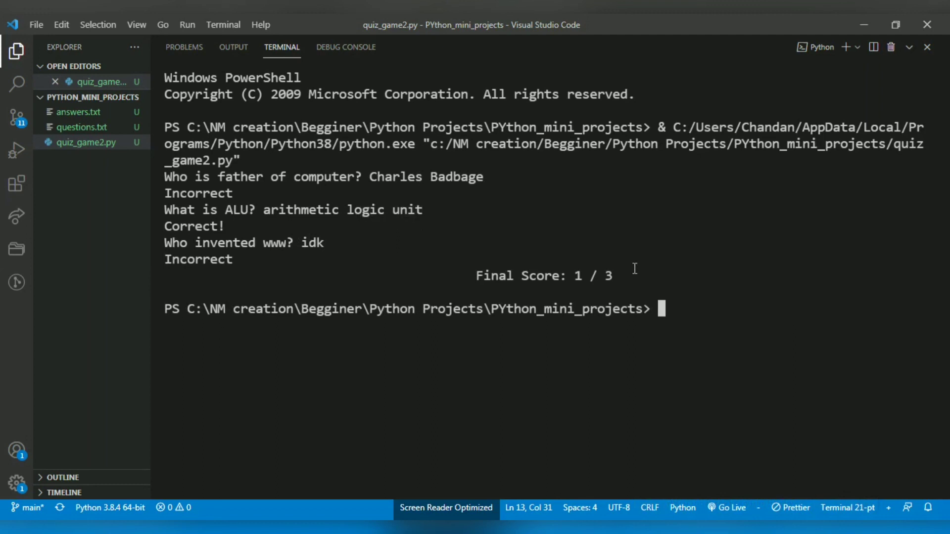
double_click(604, 276)
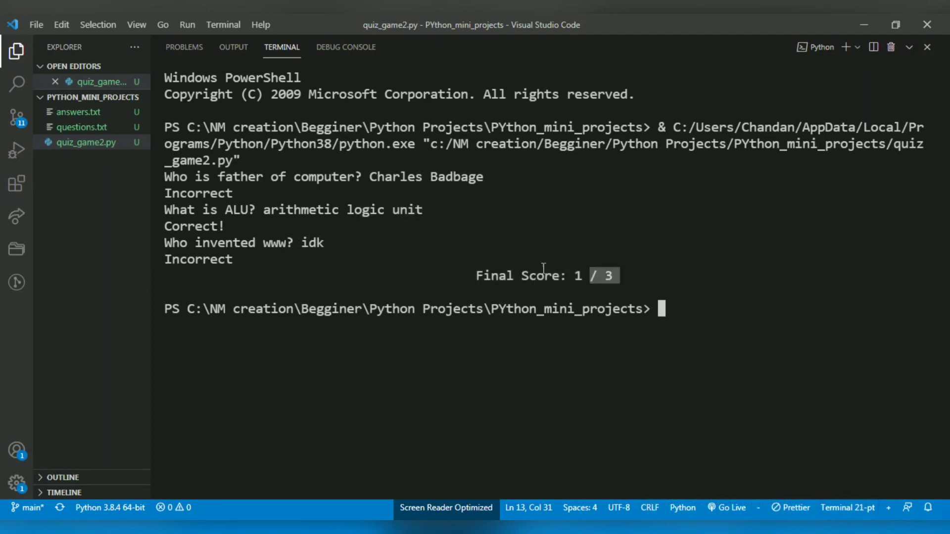
mouse_move(815, 135)
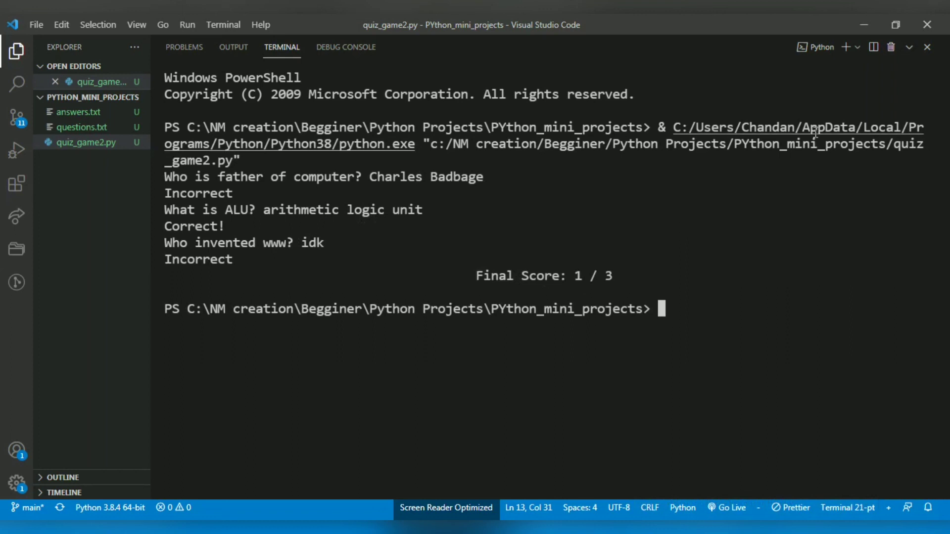
mouse_move(890, 48)
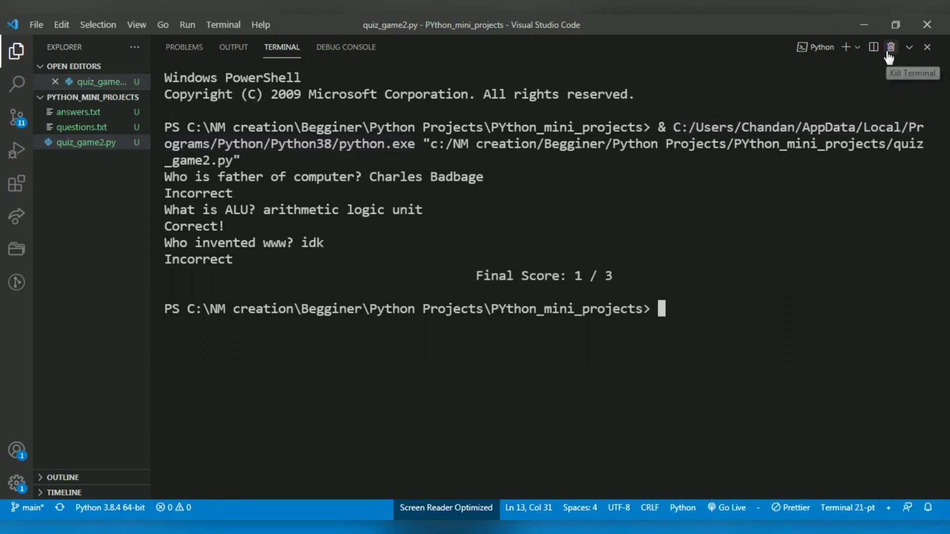
- Kill the quiz terminal and review the open call and final score line in quiz_game2.py
left_click(890, 46)
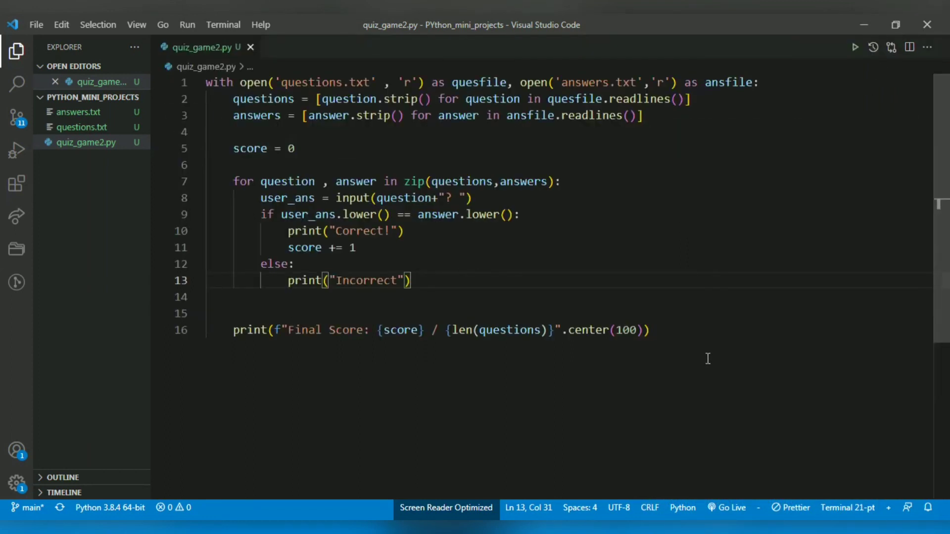
left_click(234, 82)
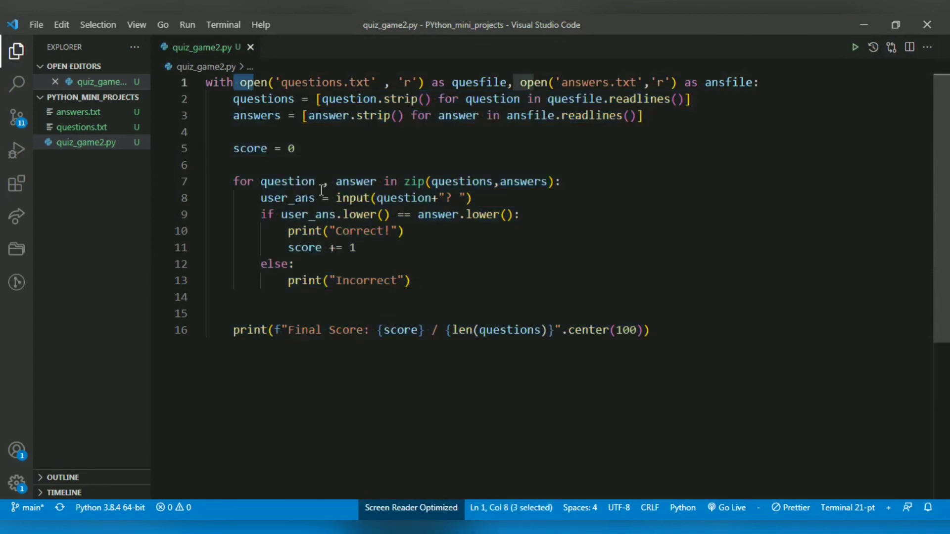
left_click(650, 330)
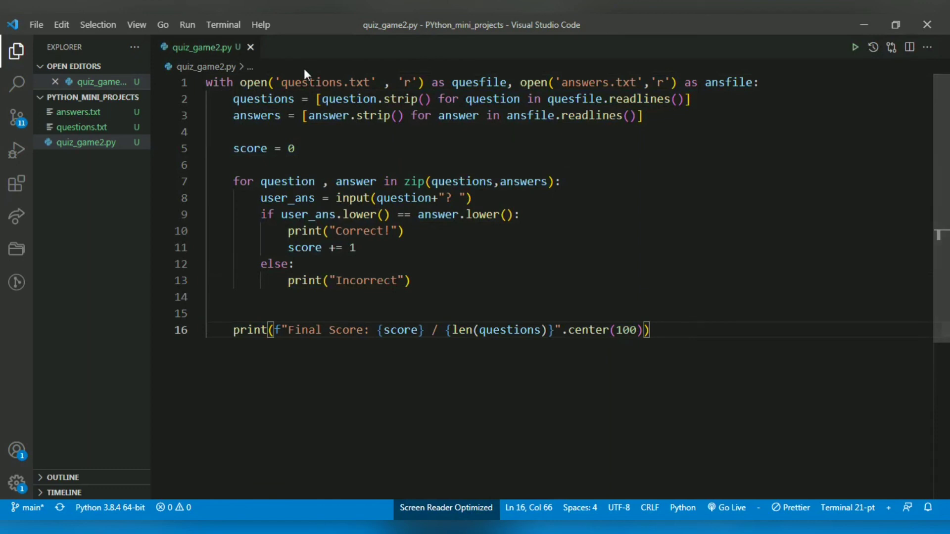